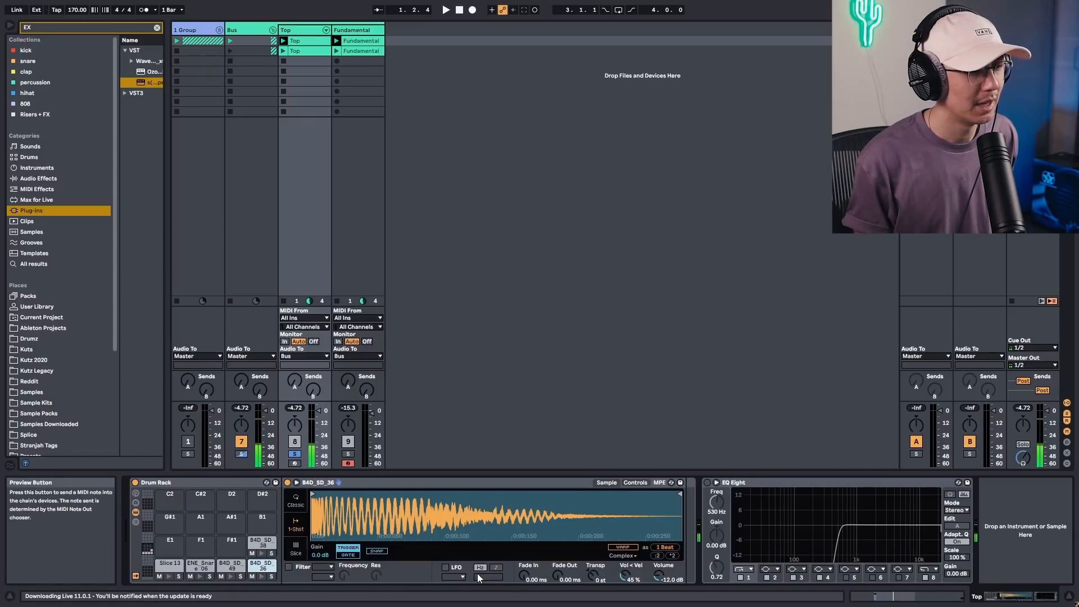
mouse_move(596, 577)
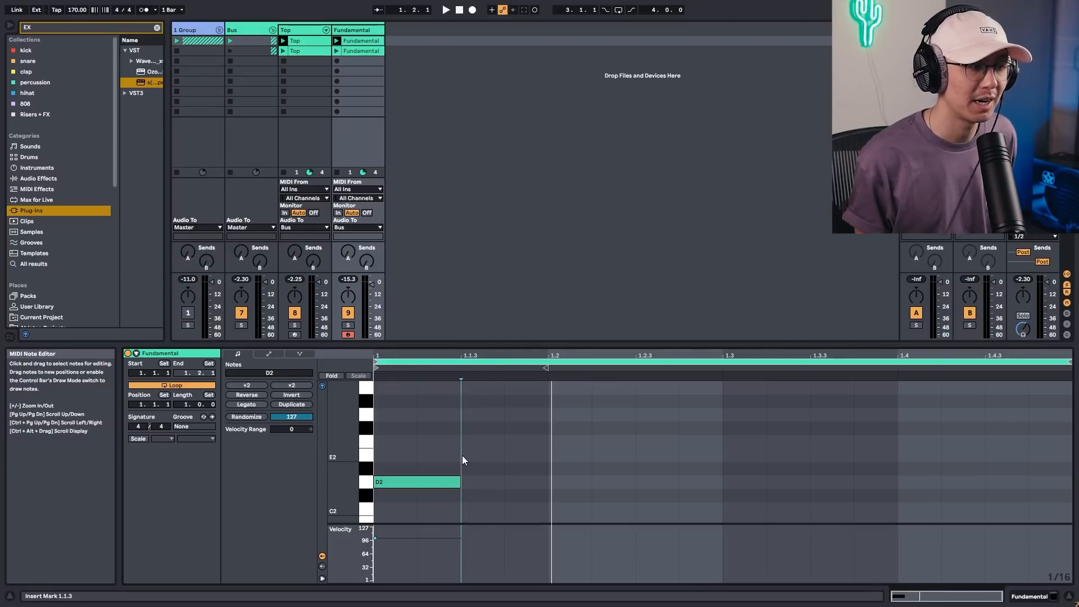
- Open the Fundamental MIDI clip in Clip View to show its single short D2 note
left_click(416, 482)
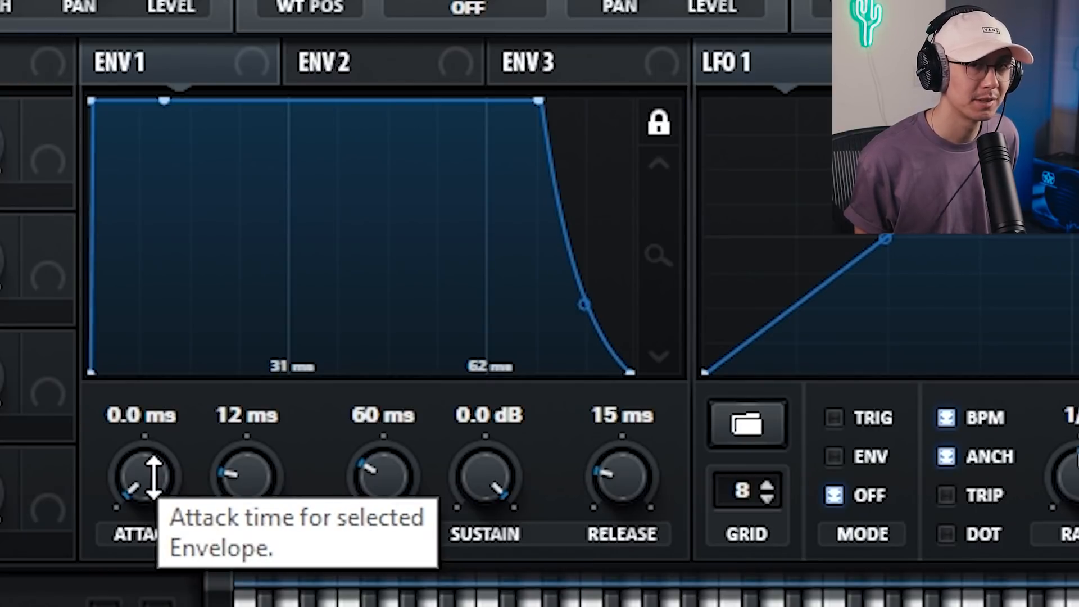
mouse_move(161, 509)
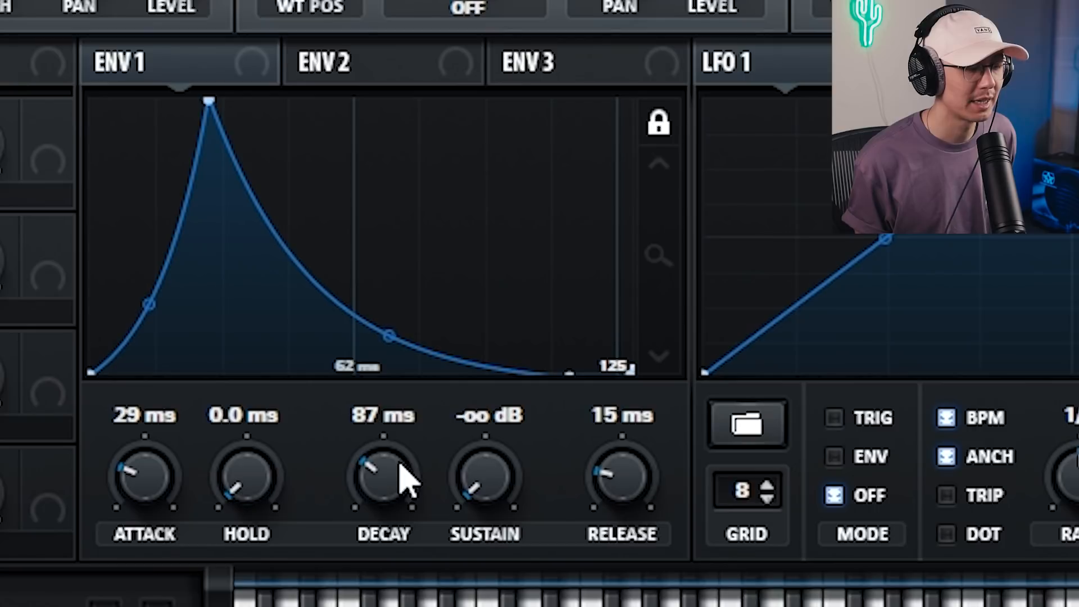
mouse_move(406, 485)
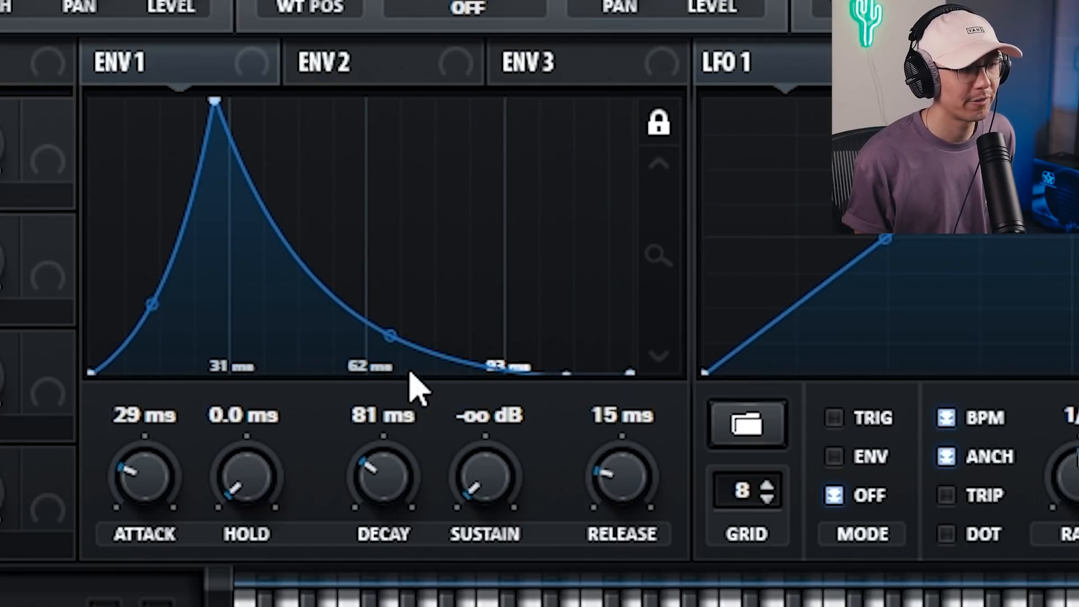
mouse_move(255, 496)
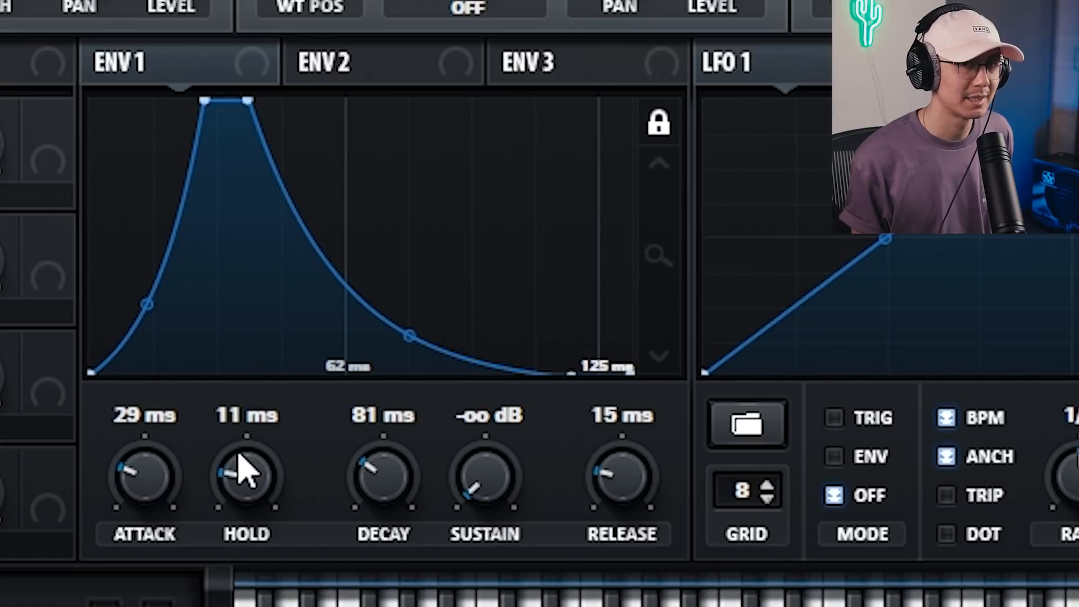
mouse_move(248, 495)
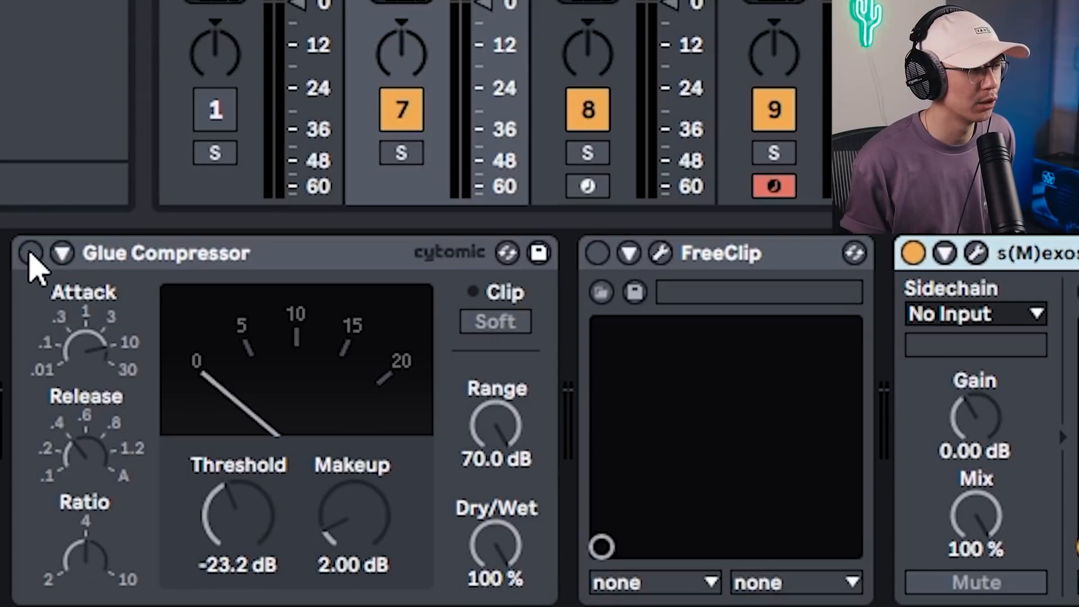
- Activate the Bus Glue Compressor, keeping -23.2 dB threshold and 2 dB makeup
left_click(29, 253)
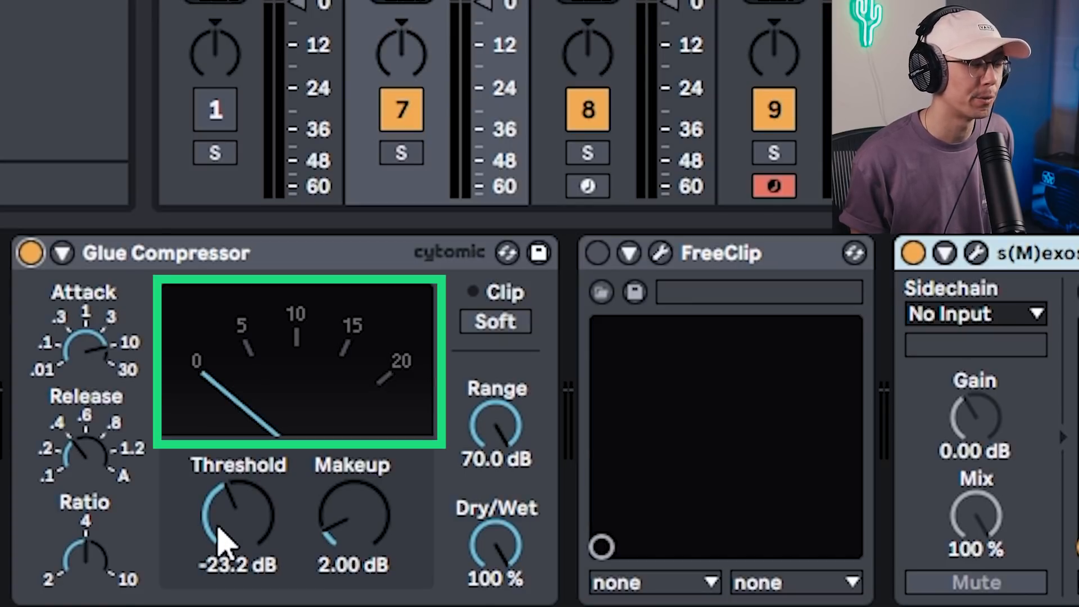
mouse_move(337, 527)
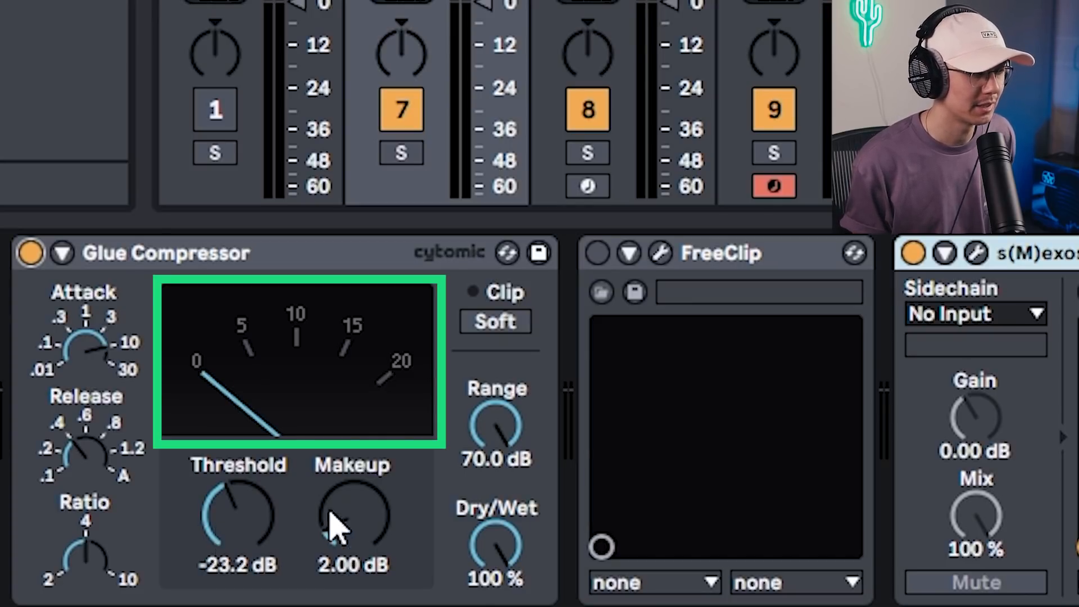
mouse_move(261, 523)
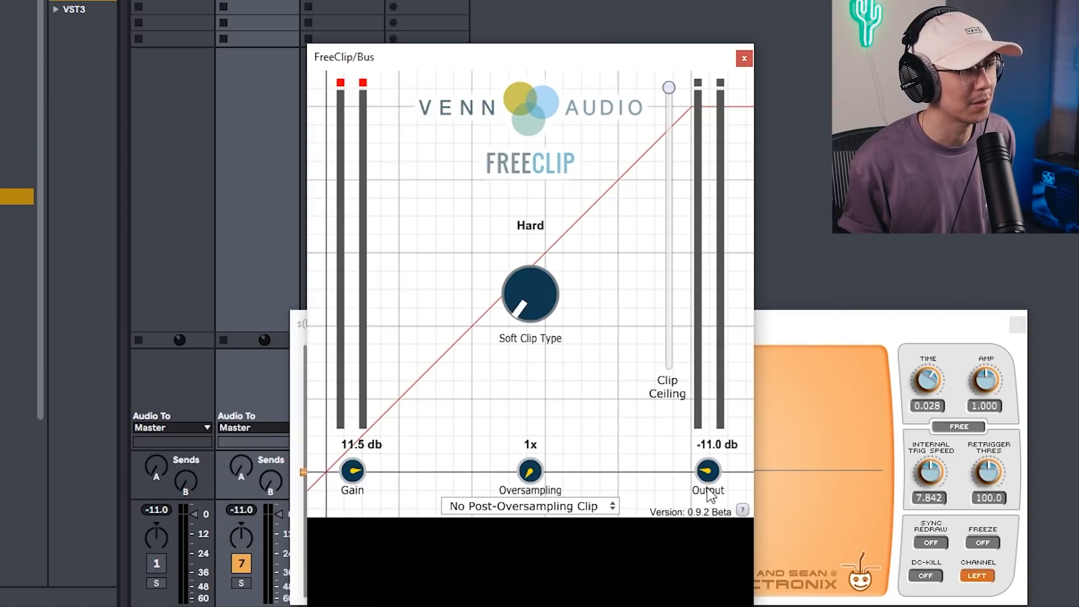
mouse_move(757, 471)
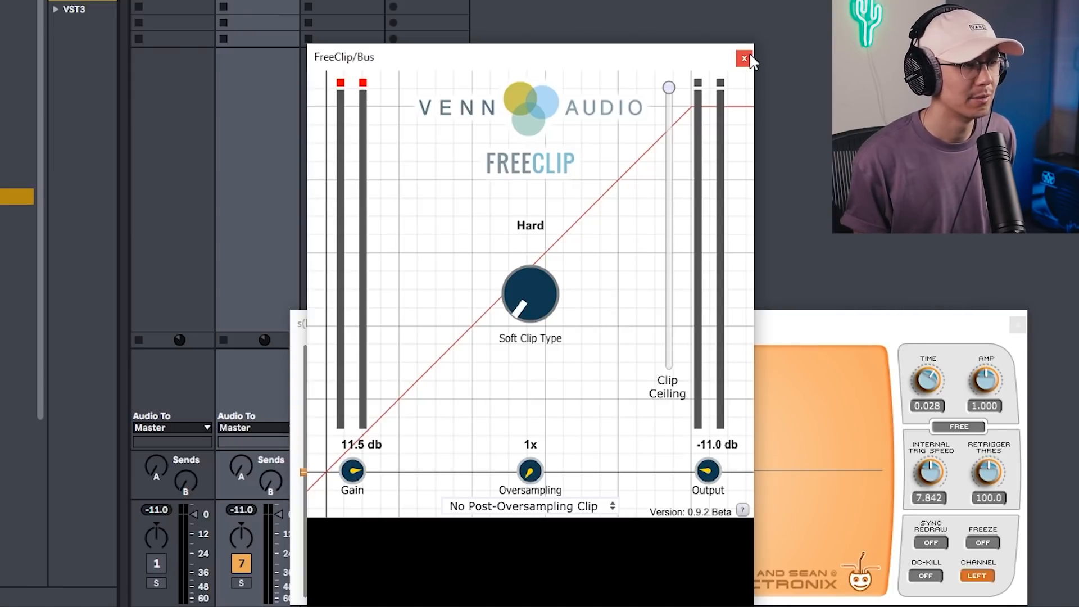
mouse_move(744, 58)
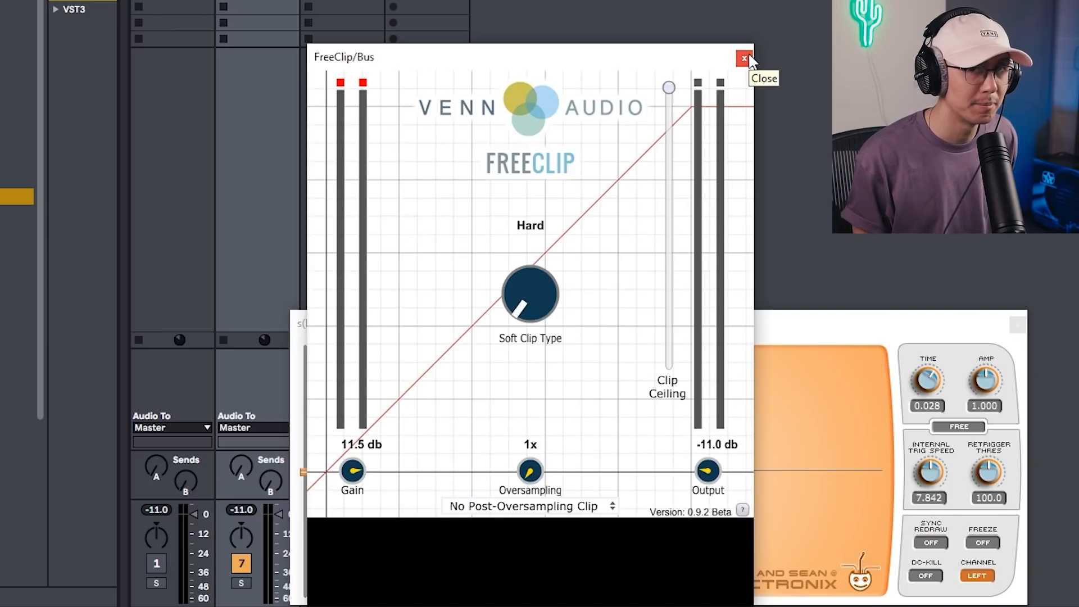
- Close the FreeClip and s(M)exoscope plugin windows
left_click(743, 57)
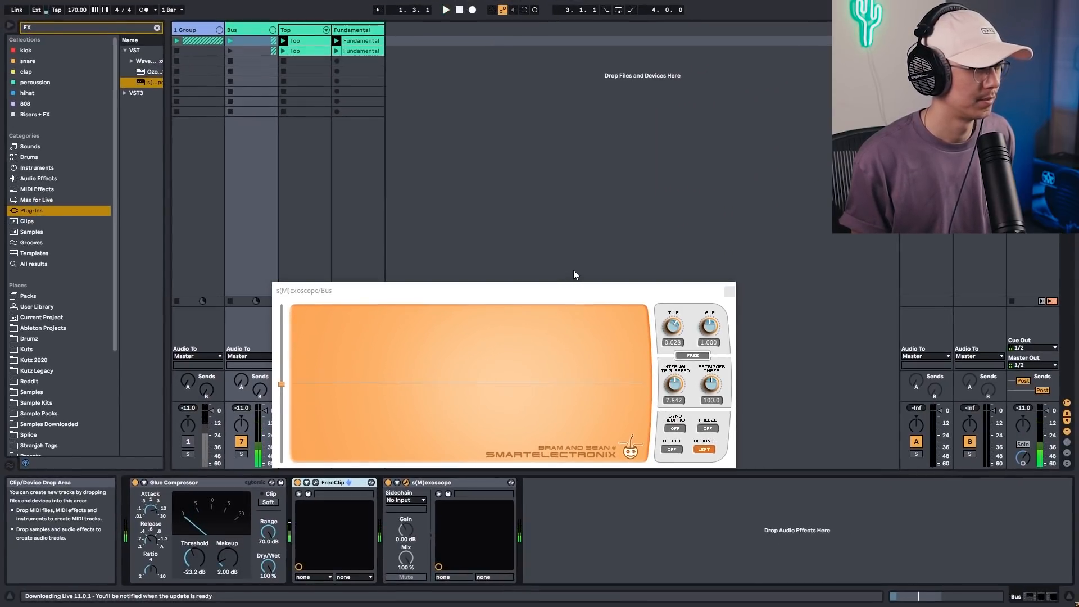
left_click(730, 290)
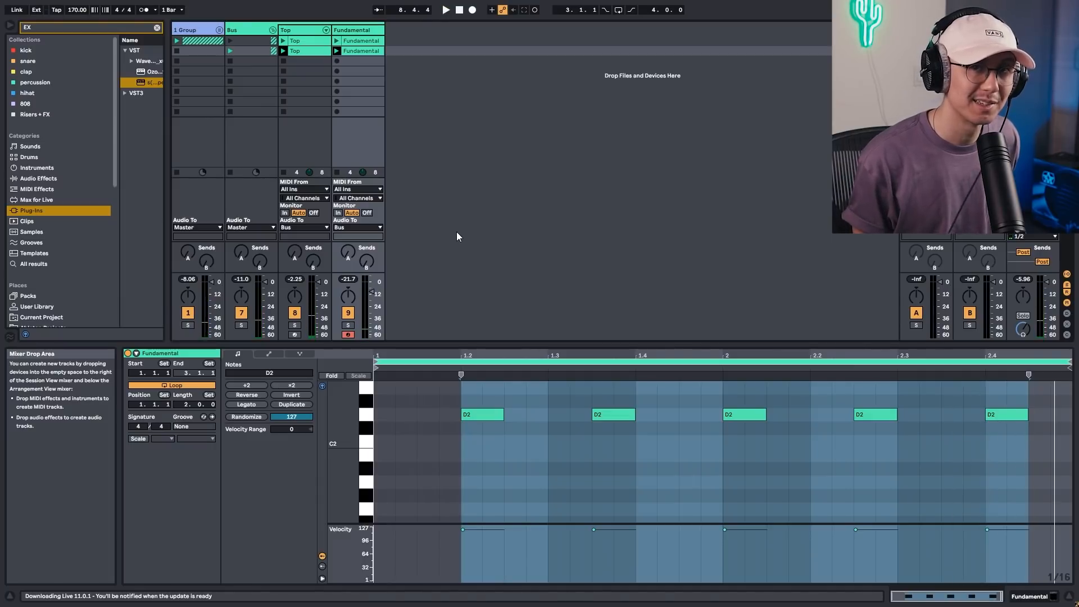
key("Tab")
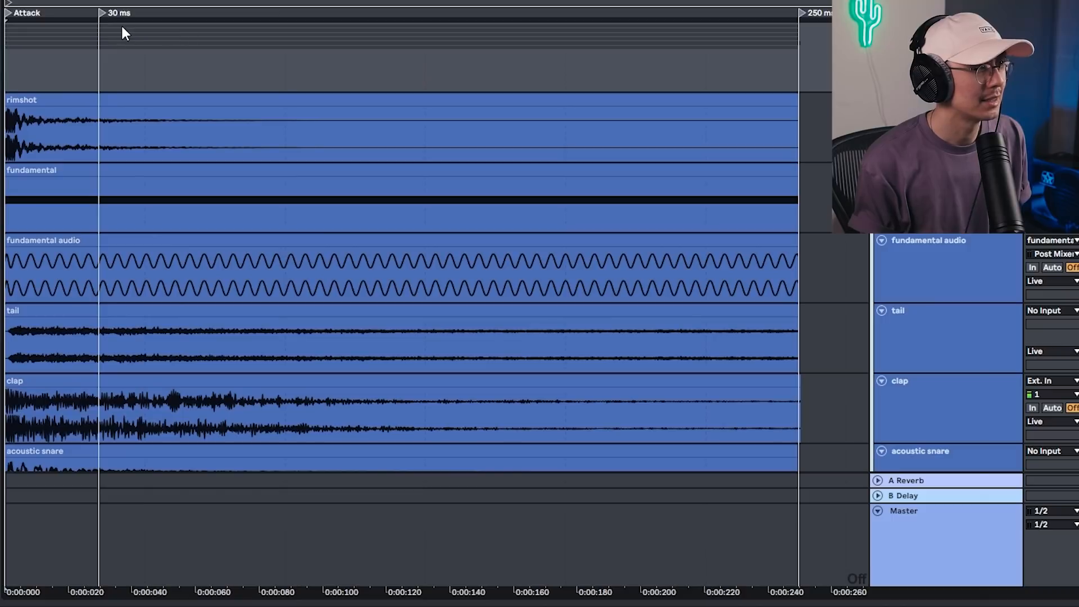
mouse_move(117, 30)
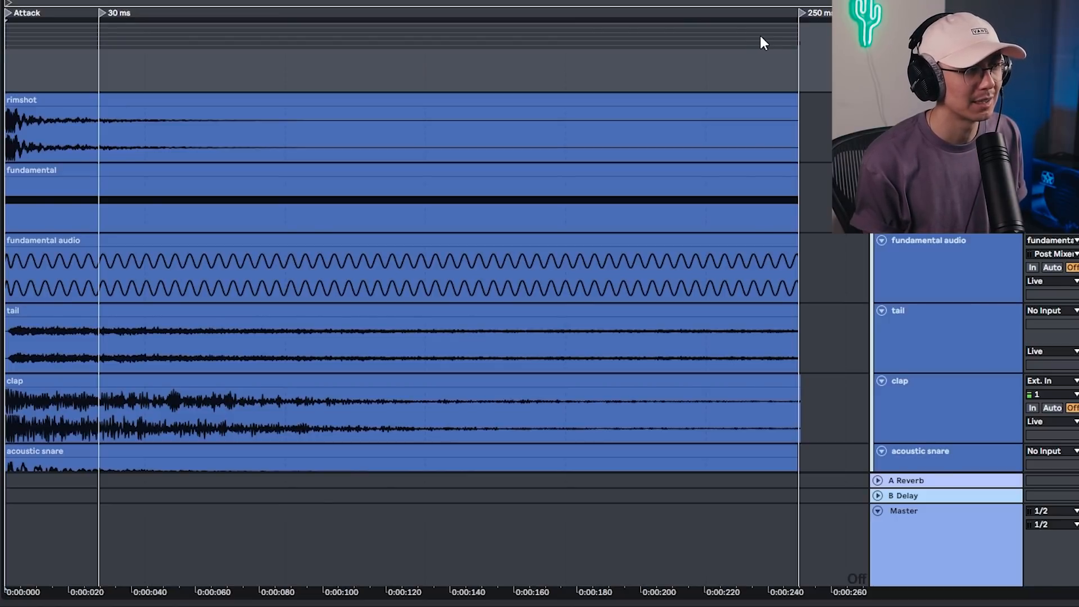
mouse_move(720, 35)
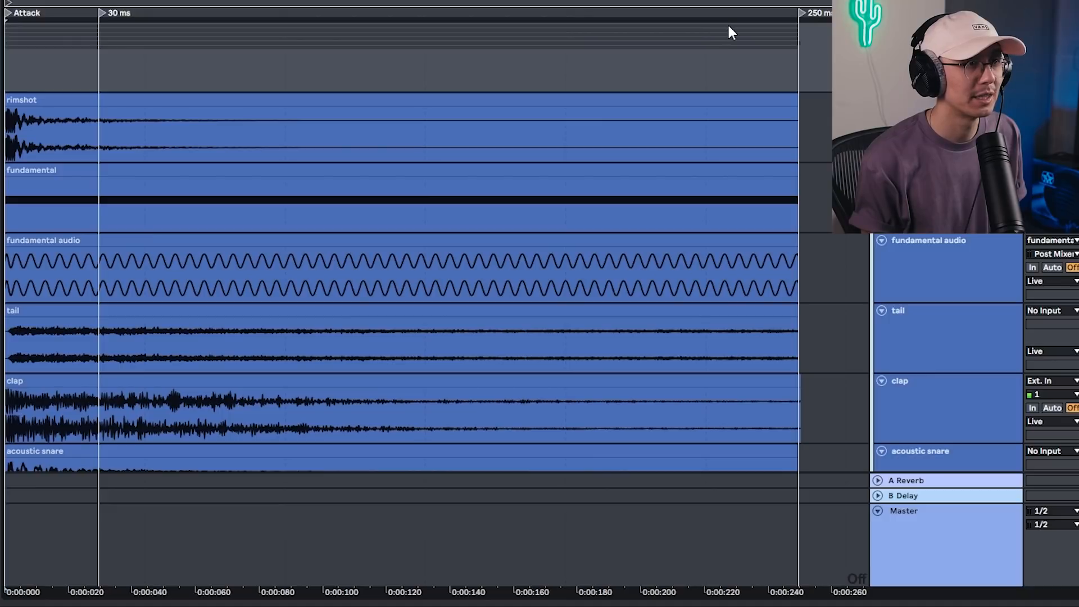
mouse_move(406, 46)
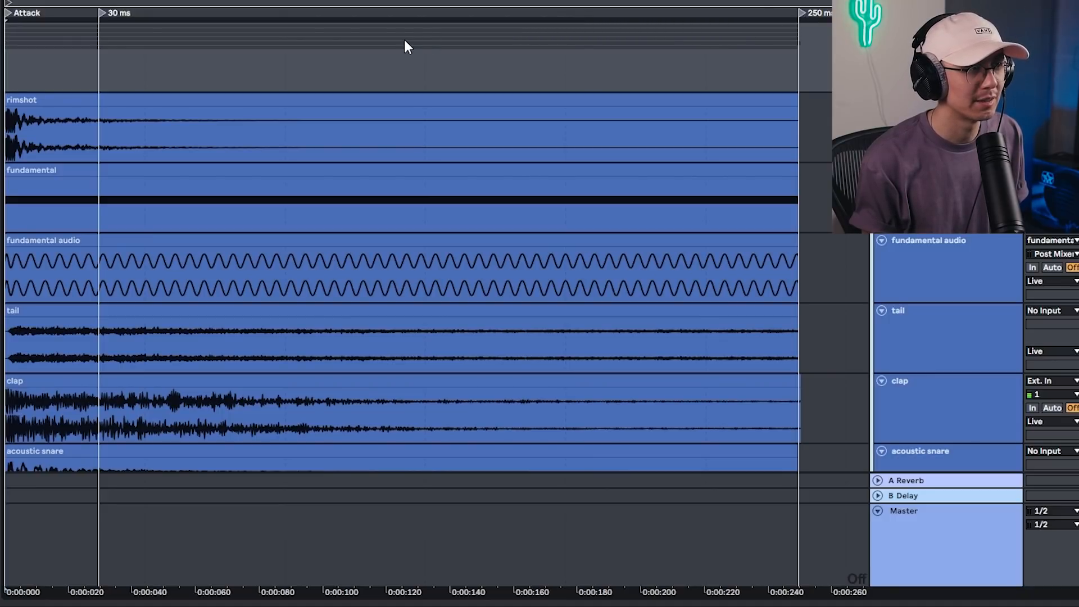
mouse_move(447, 33)
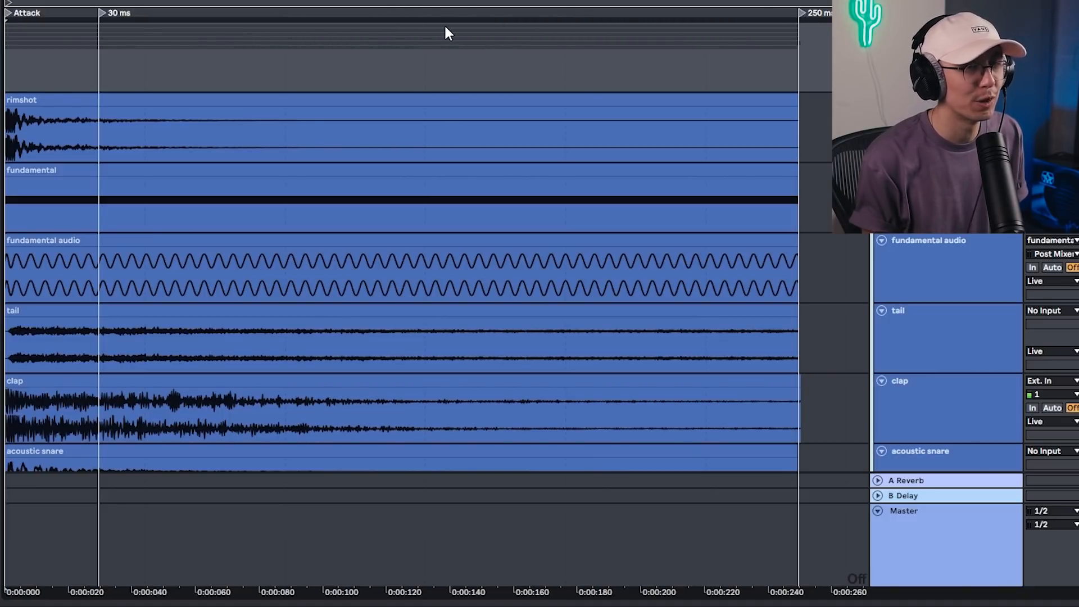
mouse_move(460, 34)
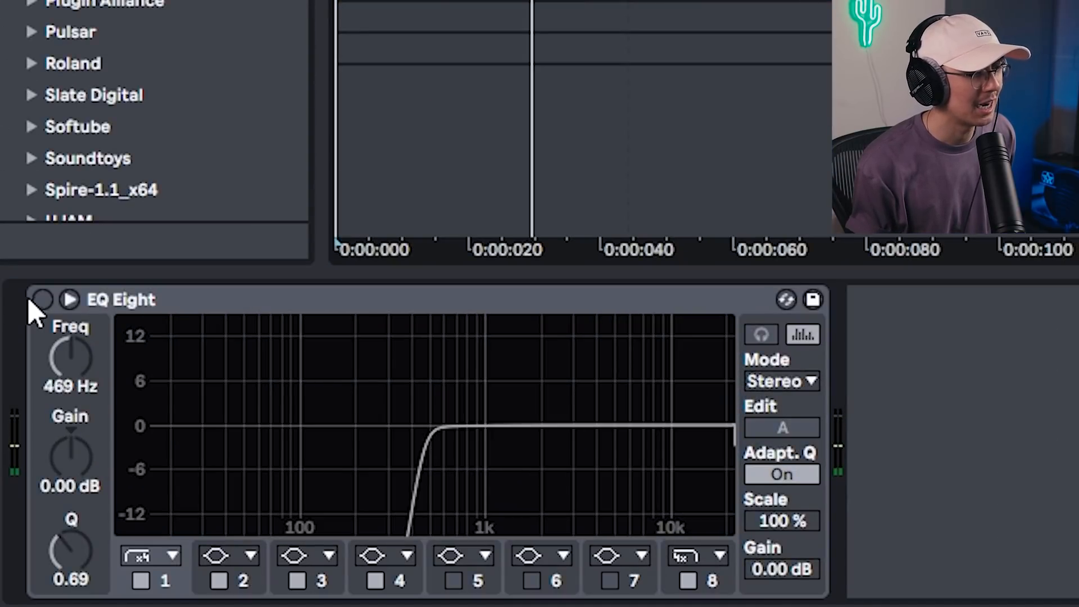
- Switch on the EQ Eight with its steep low cut near 469 Hz
left_click(40, 299)
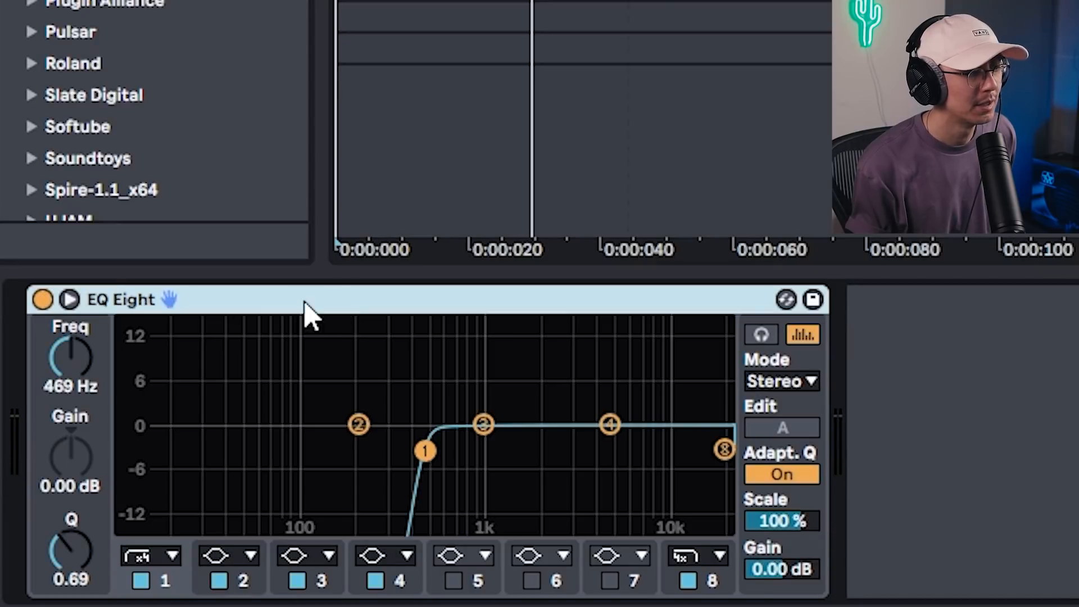
mouse_move(333, 323)
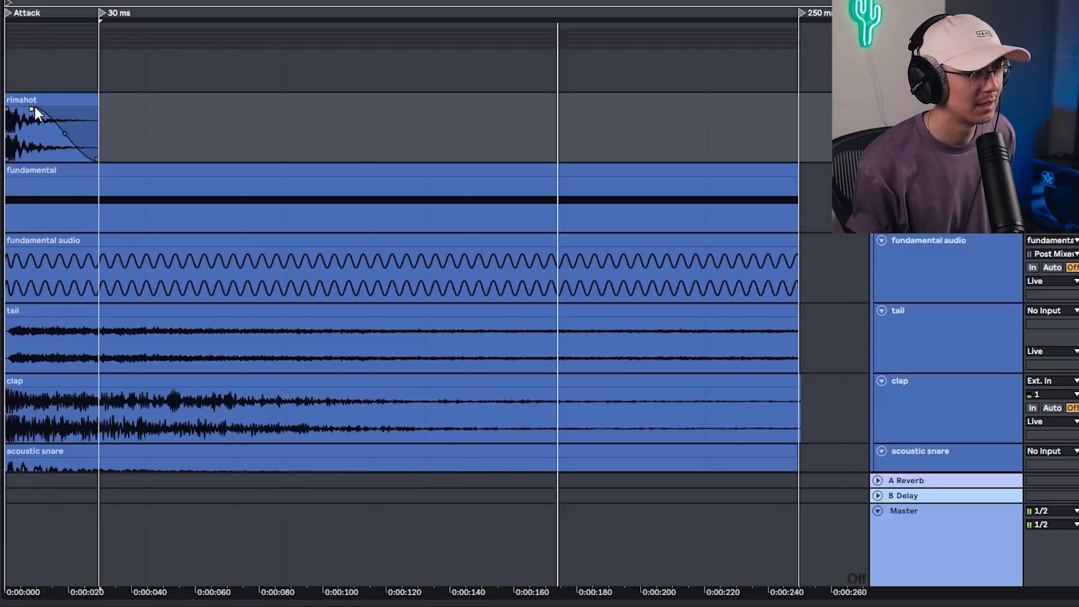
mouse_move(308, 110)
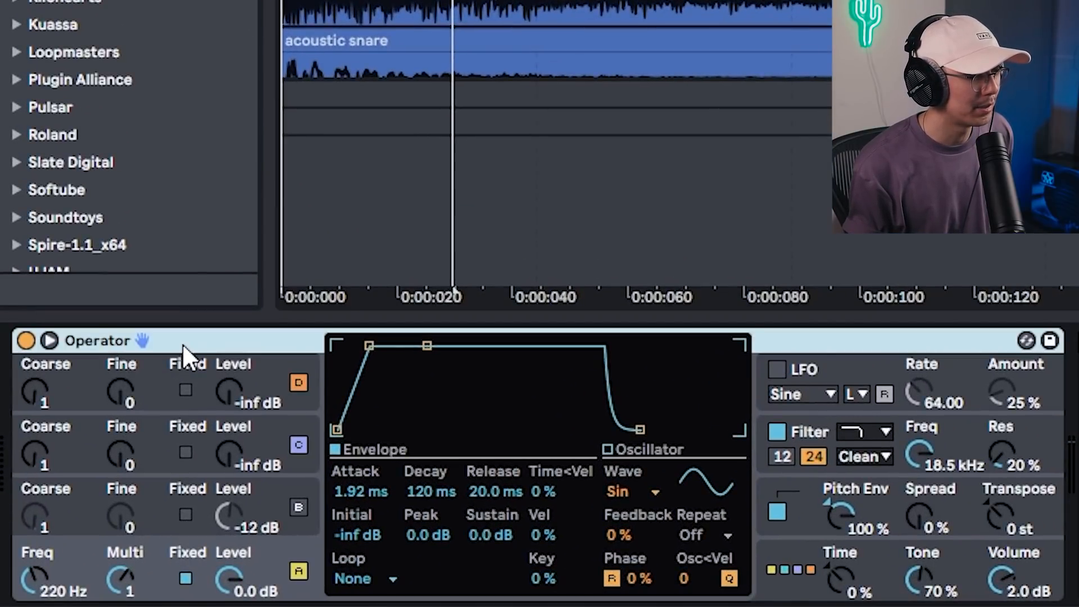
mouse_move(62, 602)
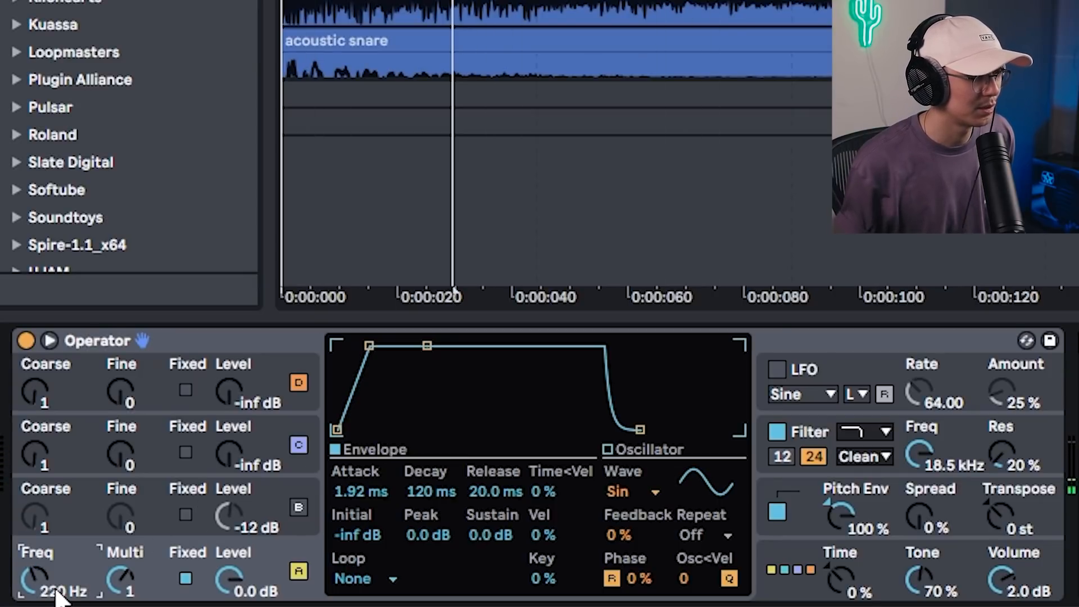
mouse_move(457, 320)
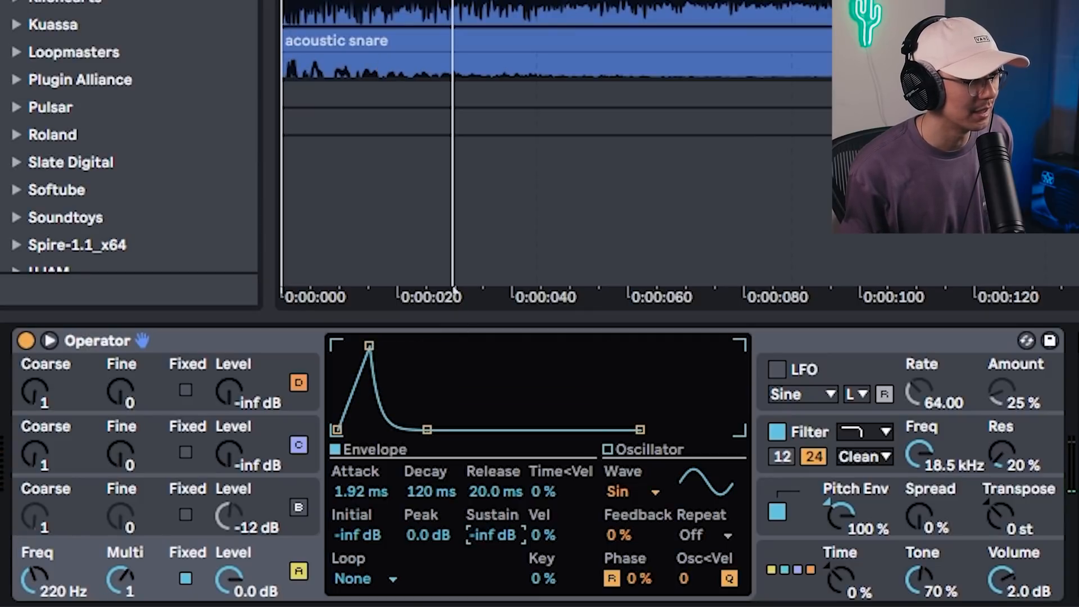
mouse_move(372, 502)
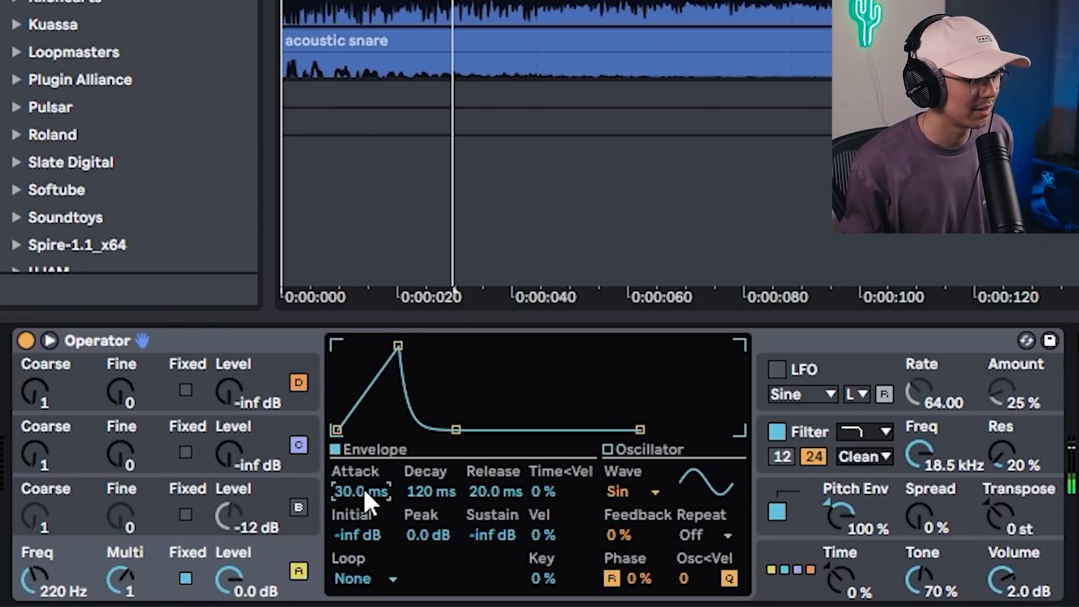
mouse_move(458, 438)
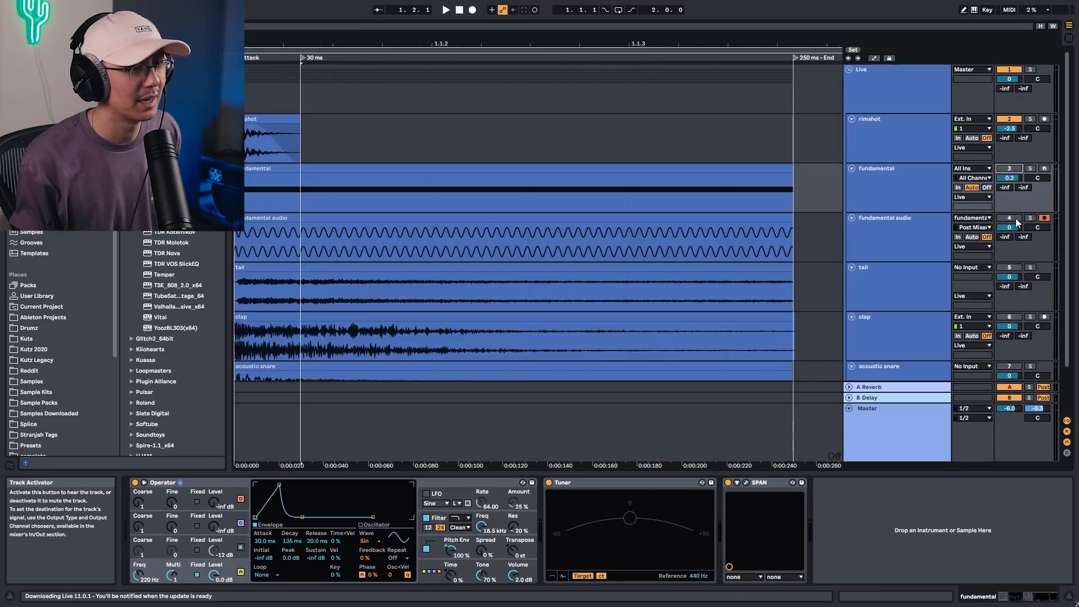
- Shorten the resampled fundamental clip with a fade-in and fade-out around 30 ms
left_click(888, 218)
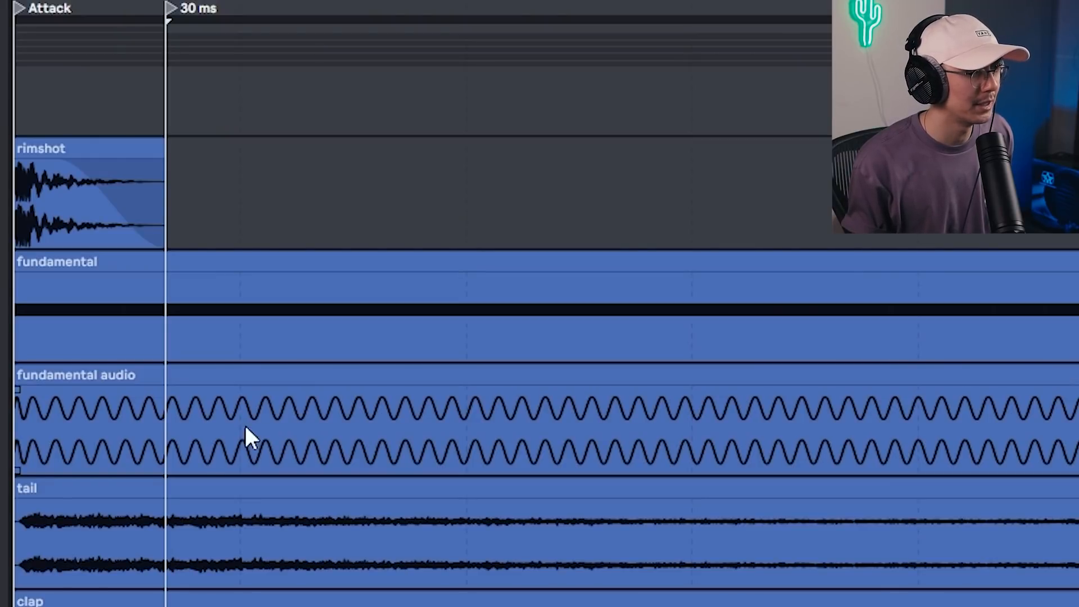
mouse_move(21, 403)
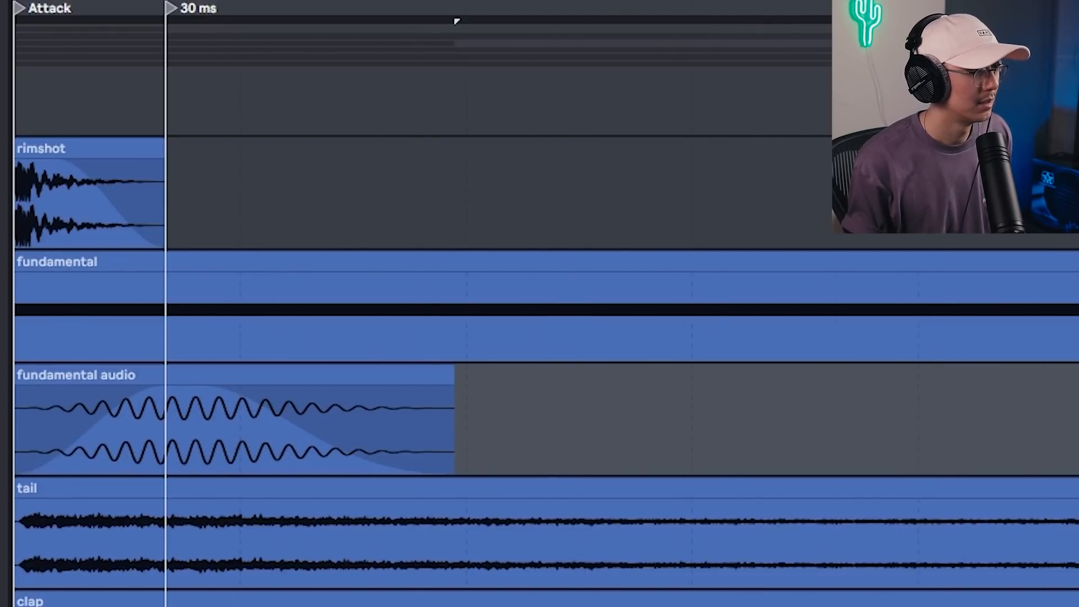
scroll("down", 3)
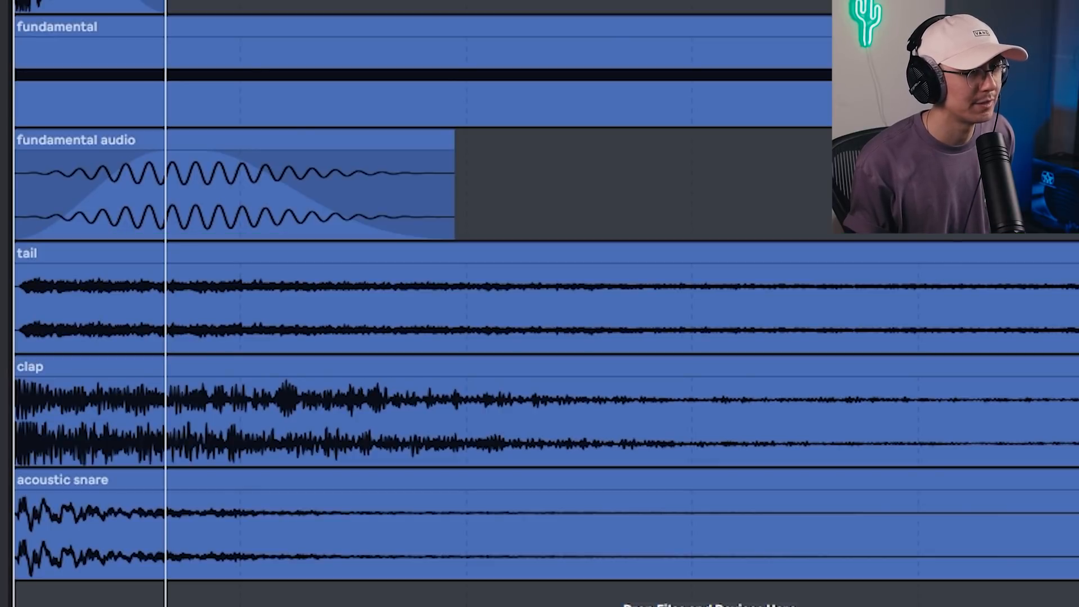
- Scroll to the tail clip and set its gradual fade-in and long fade-out
scroll("down", 3)
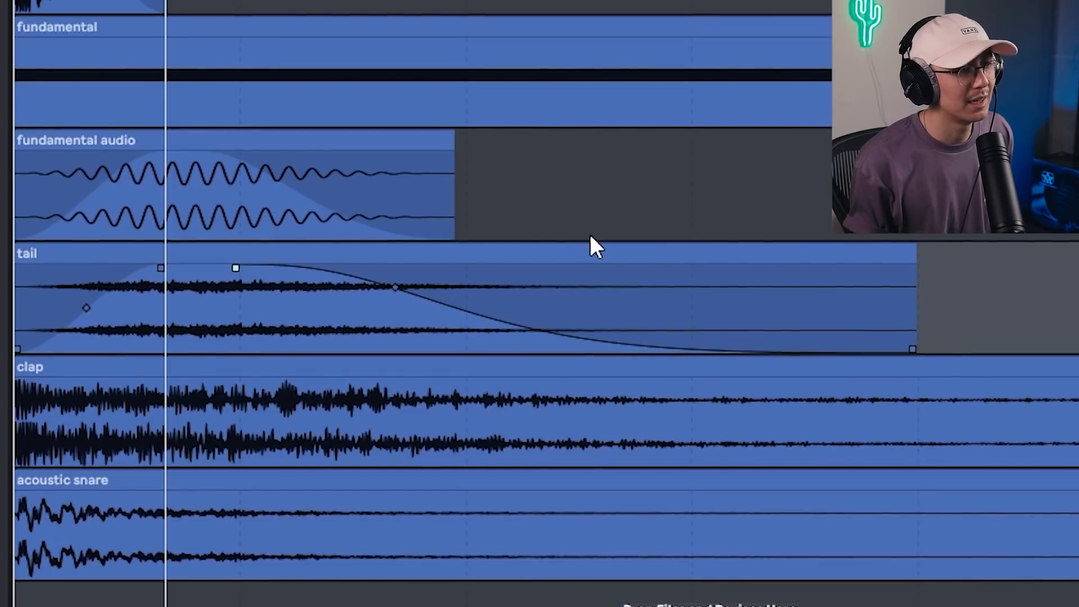
mouse_move(481, 303)
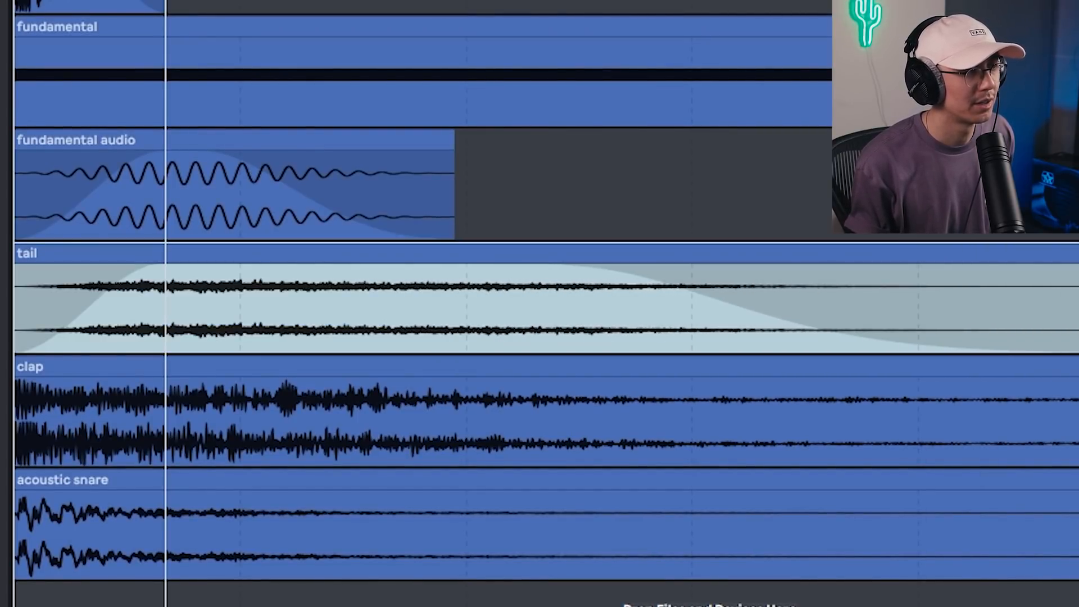
left_click(682, 288)
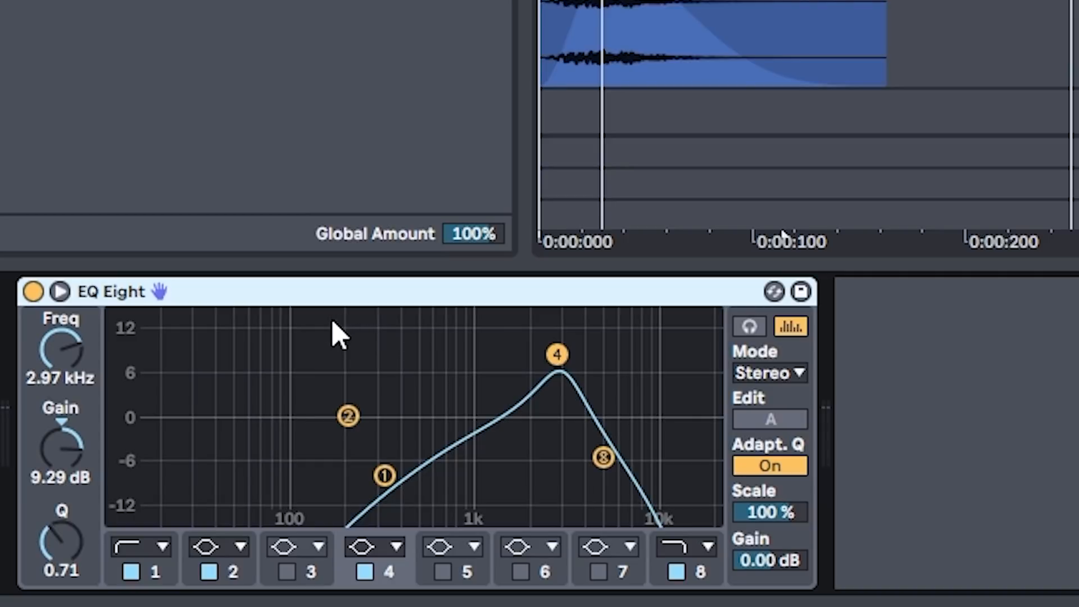
mouse_move(671, 361)
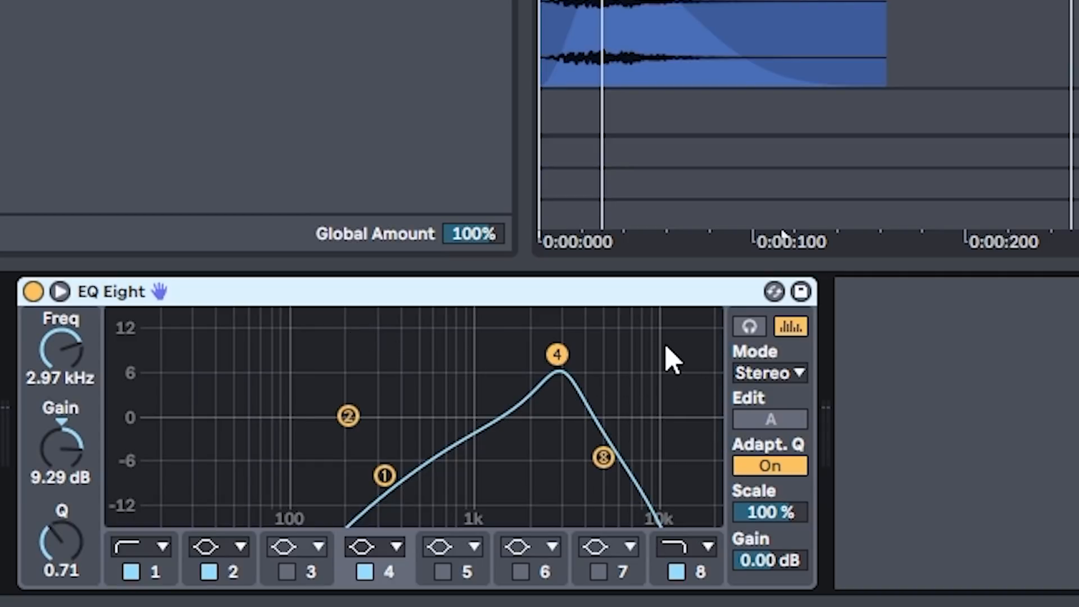
mouse_move(547, 427)
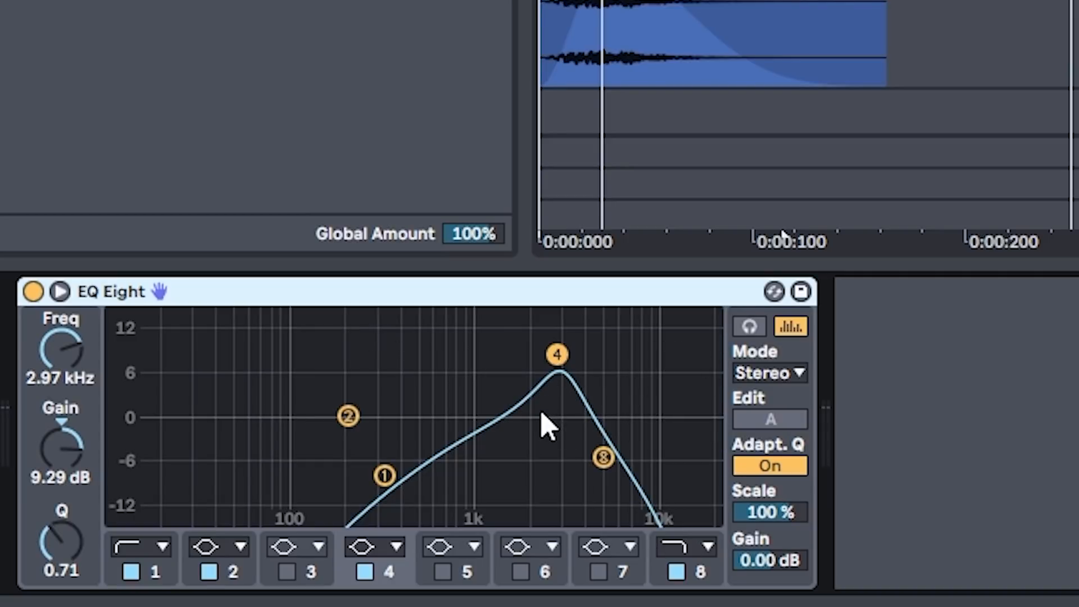
mouse_move(519, 309)
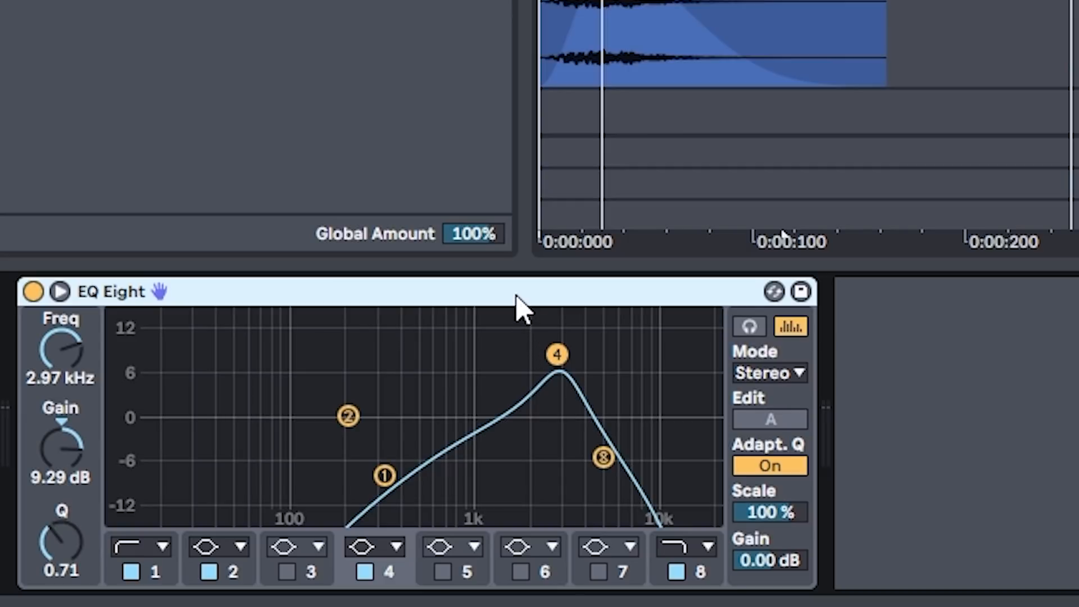
- Bypass and re-enable the EQ Eight's 9.29 dB boost at 2.97 kHz to compare
left_click(32, 290)
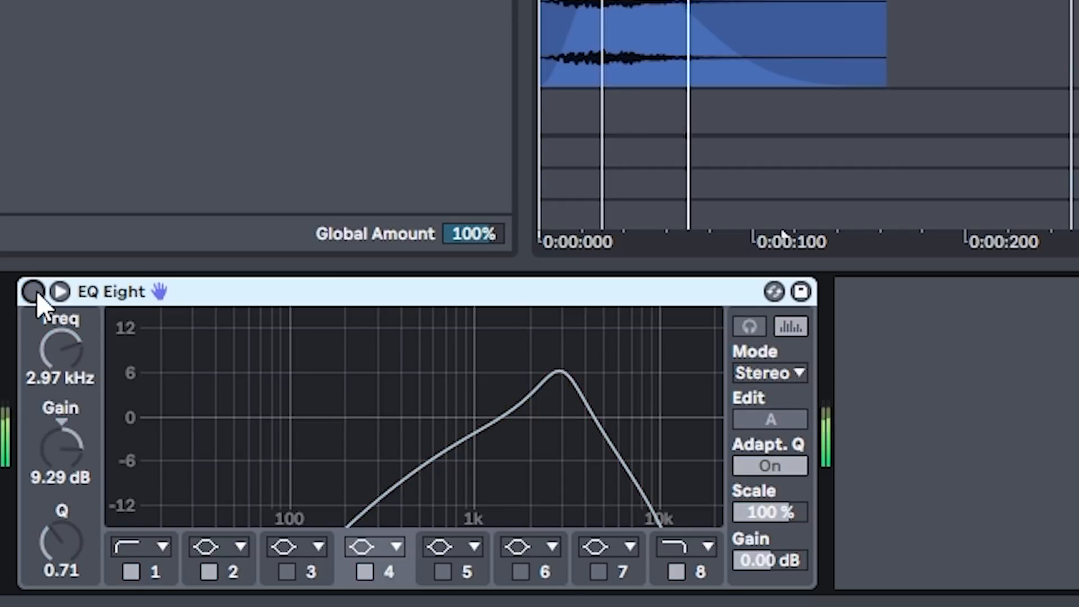
left_click(33, 292)
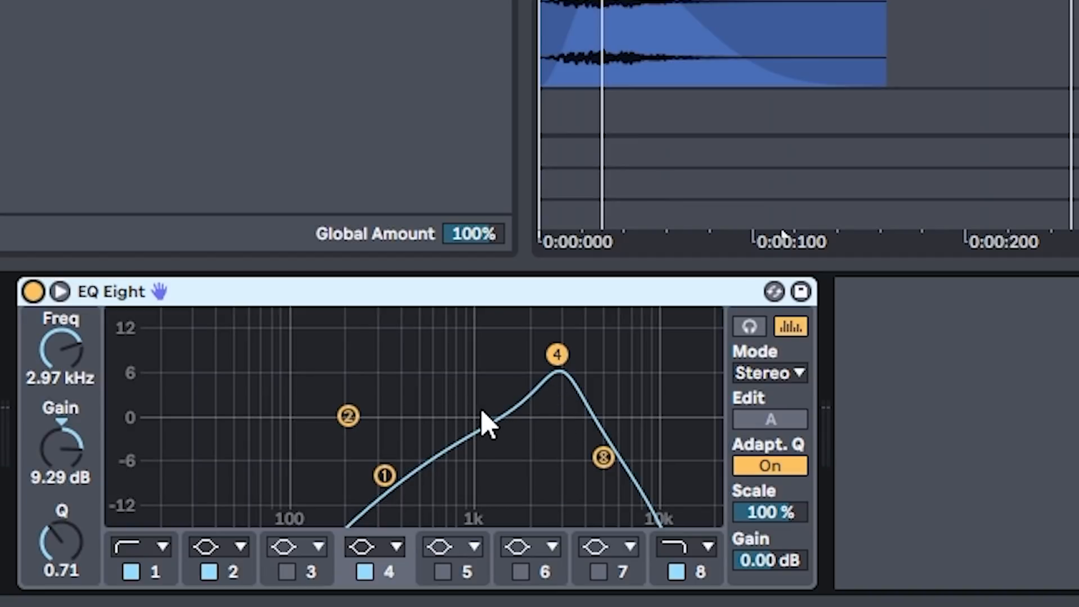
mouse_move(463, 426)
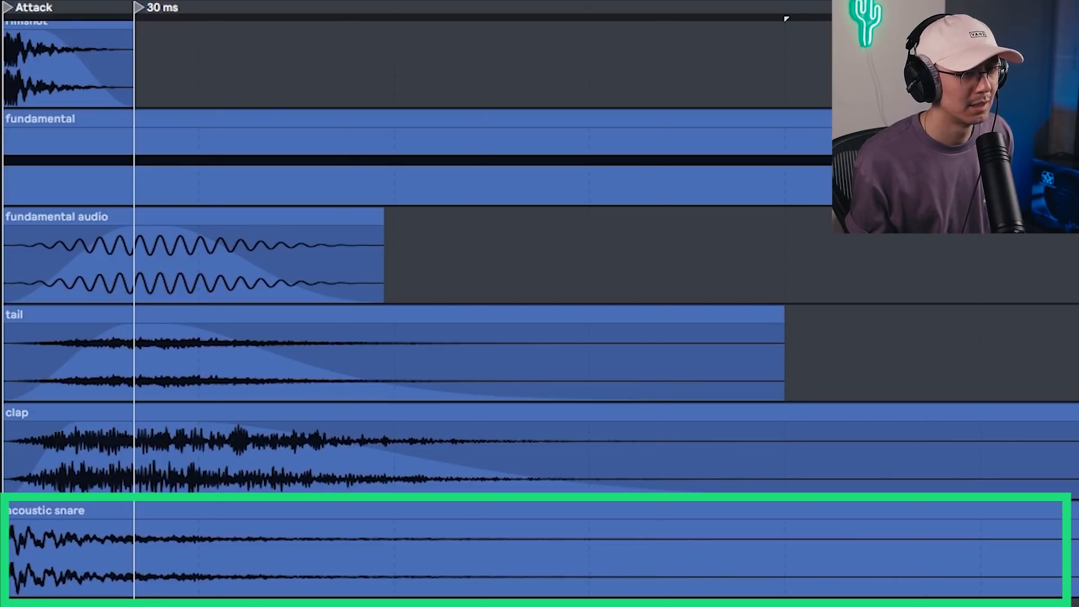
mouse_move(17, 534)
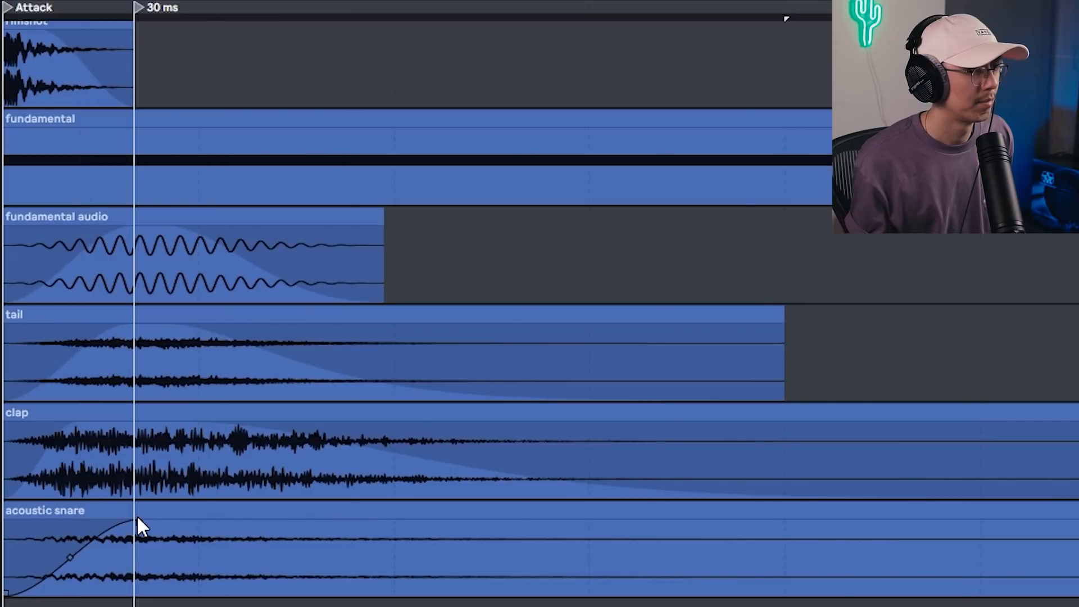
mouse_move(1071, 534)
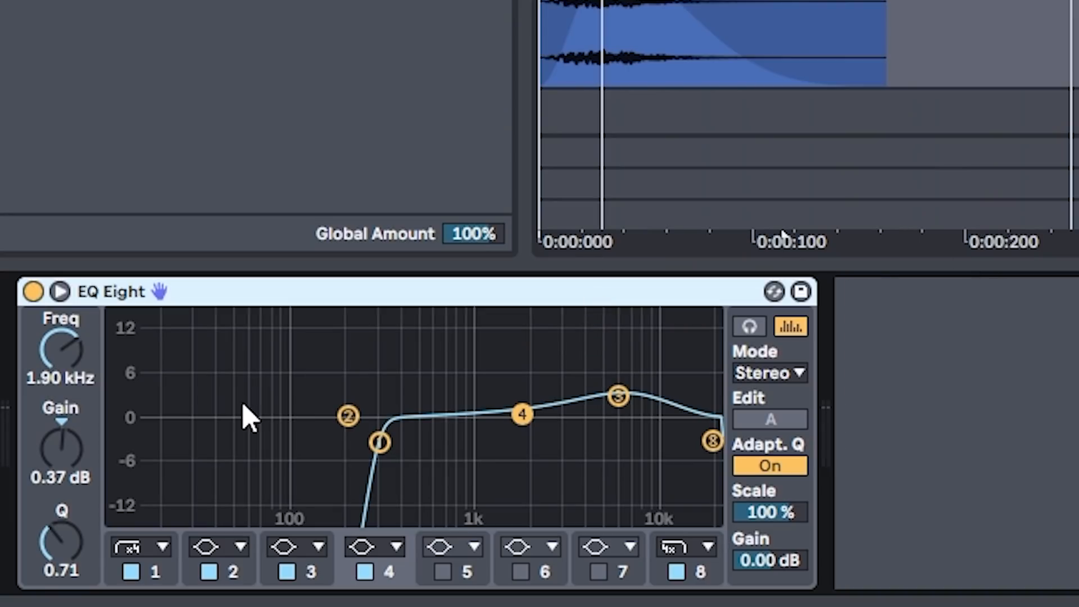
mouse_move(701, 355)
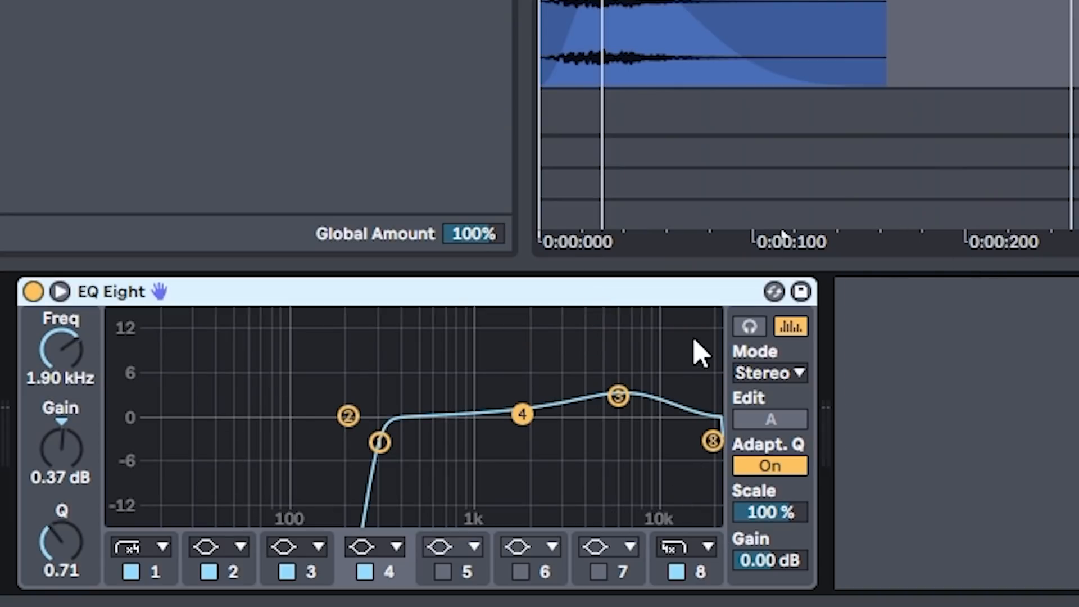
mouse_move(798, 354)
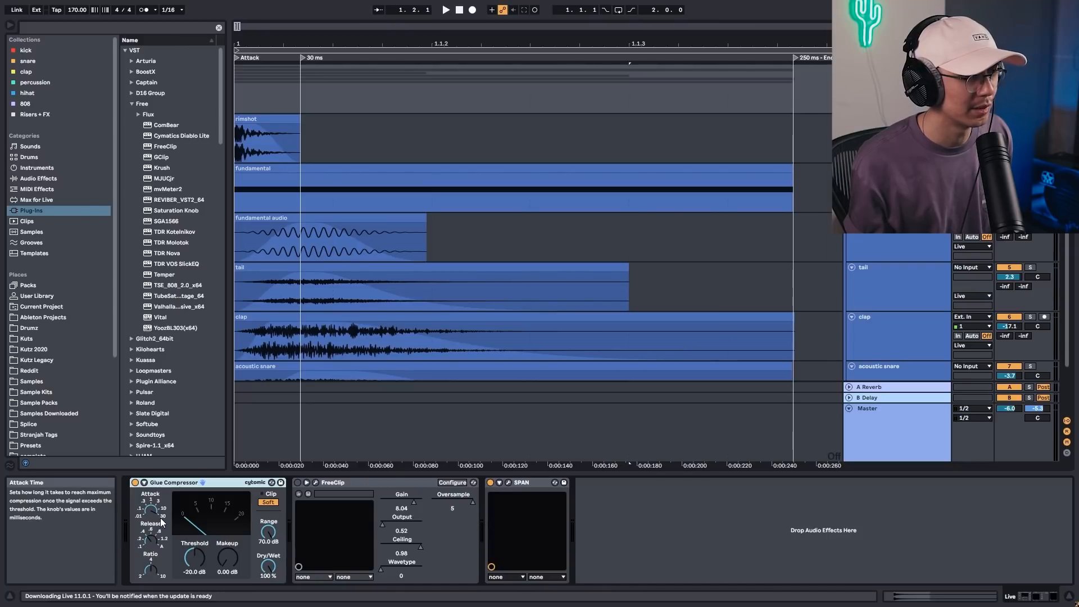
mouse_move(196, 495)
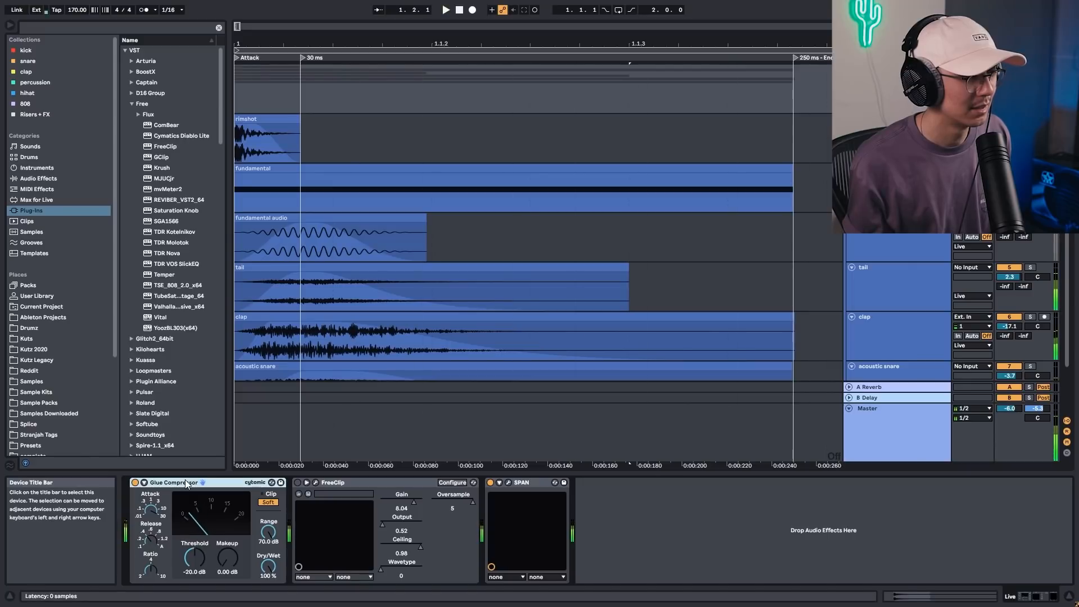
- Open FreeClip's window, showing hard clipping, 18.1 dB gain and 32x oversampling
left_click(332, 482)
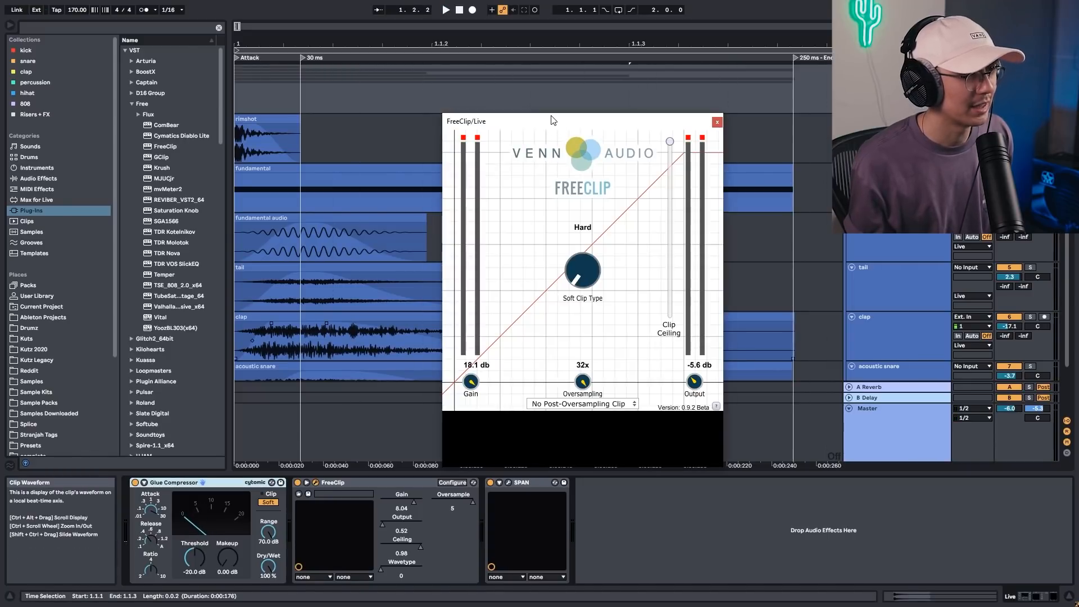
- Nudge FreeClip gain from 18.1 to 18.0 dB while auditioning the snare, then close it
left_click_drag(551, 121, 461, 128)
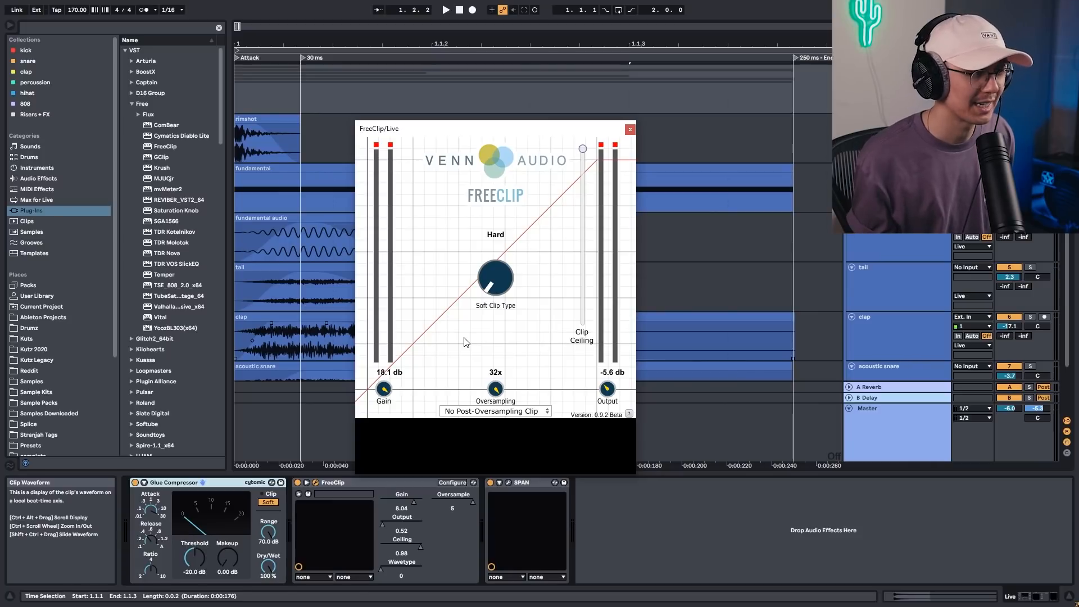
left_click(445, 10)
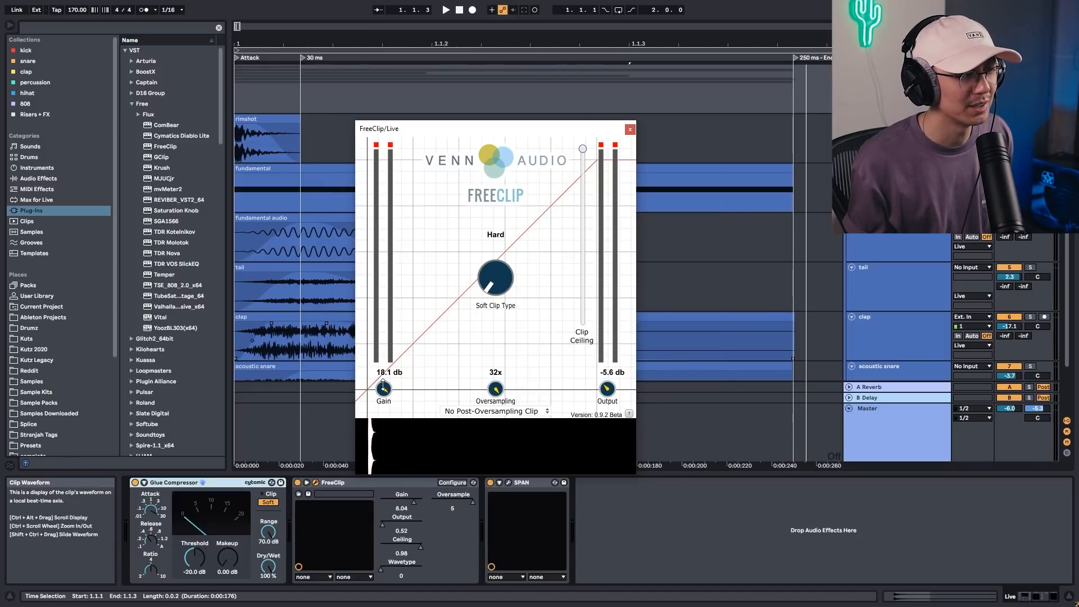
left_click(446, 9)
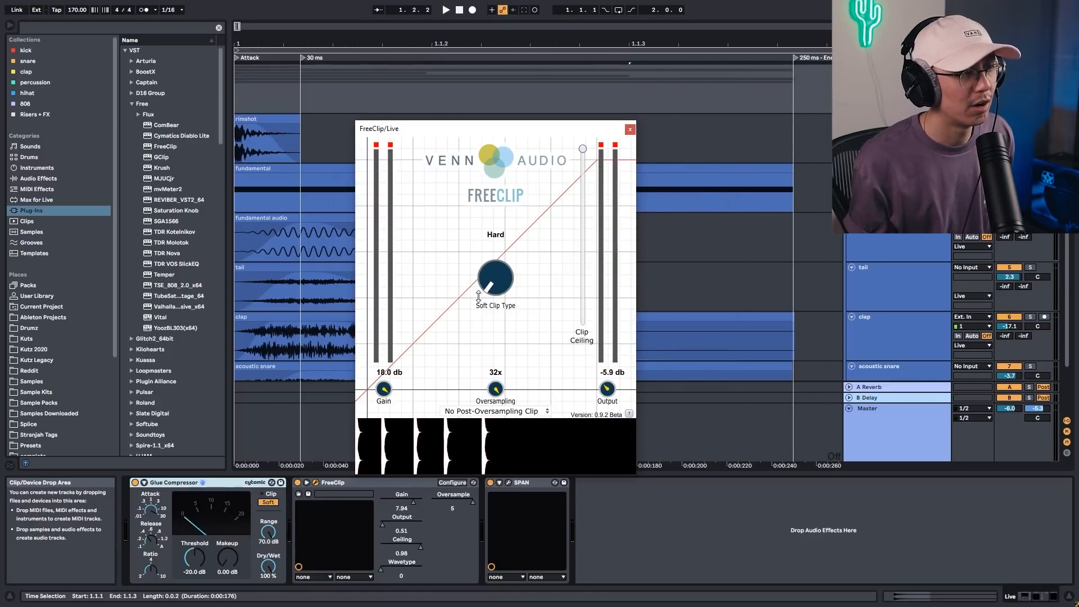
left_click(445, 10)
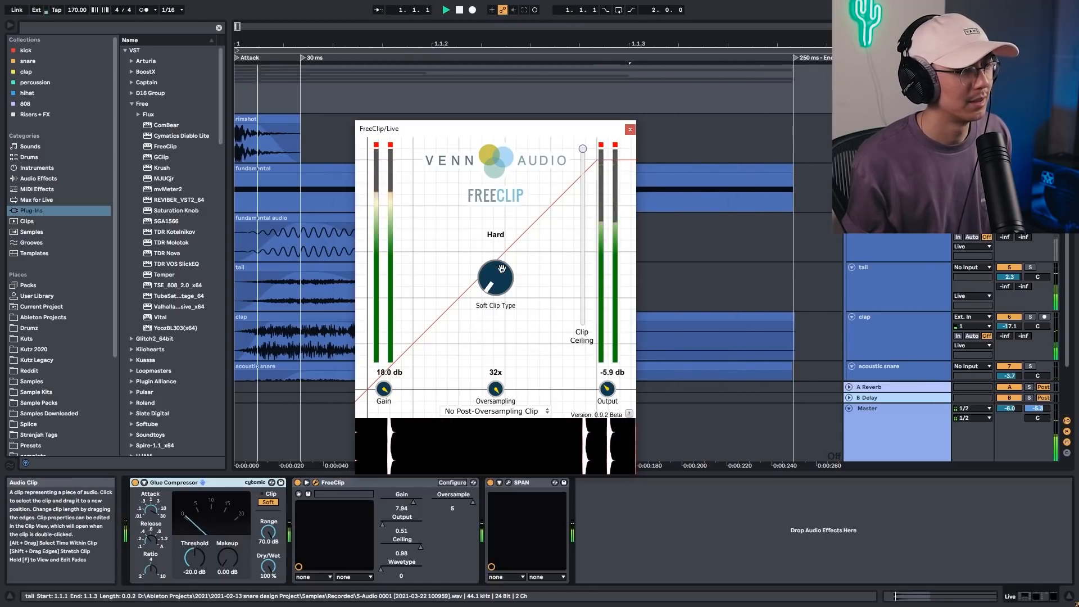
left_click(628, 129)
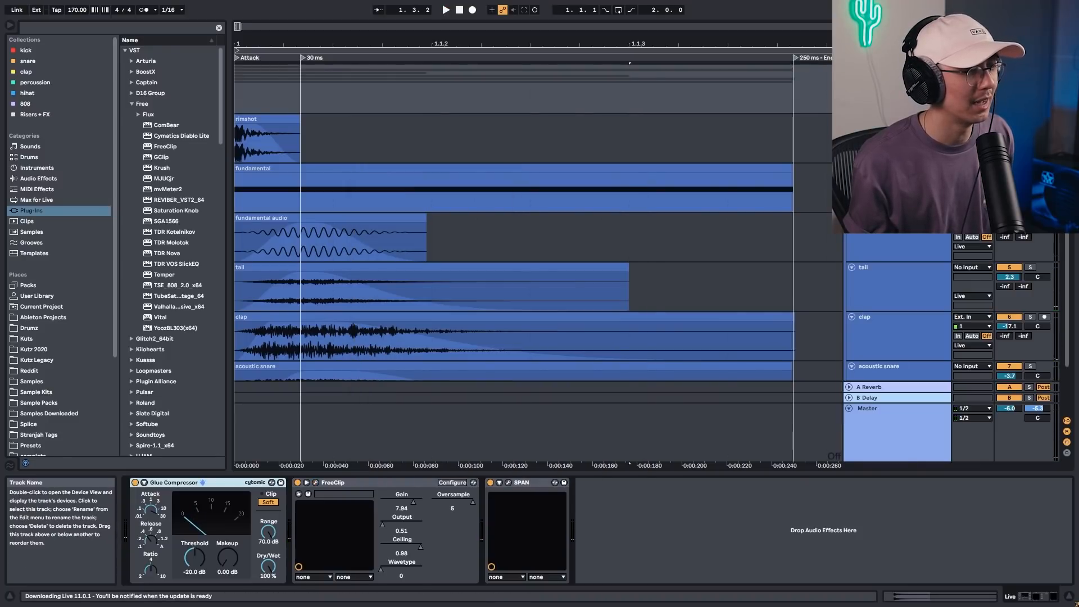
mouse_move(902, 270)
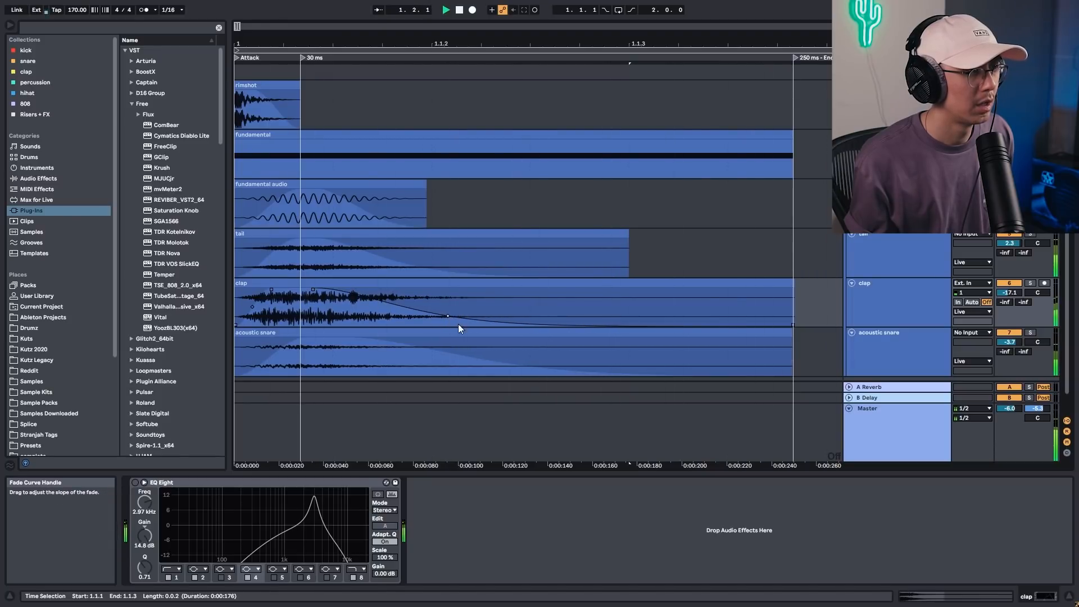
mouse_move(432, 233)
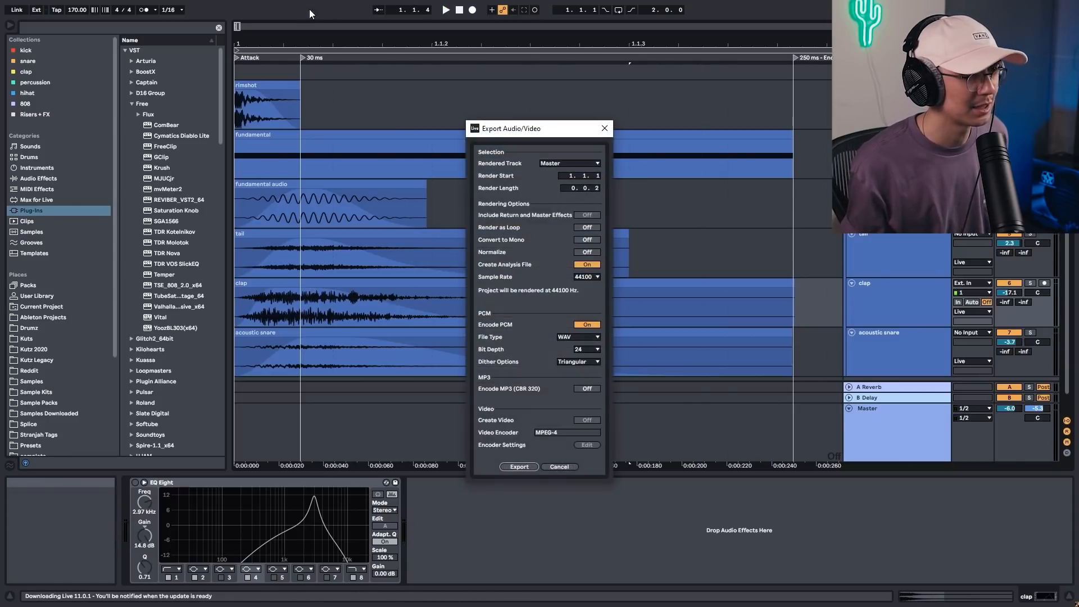
mouse_move(493, 10)
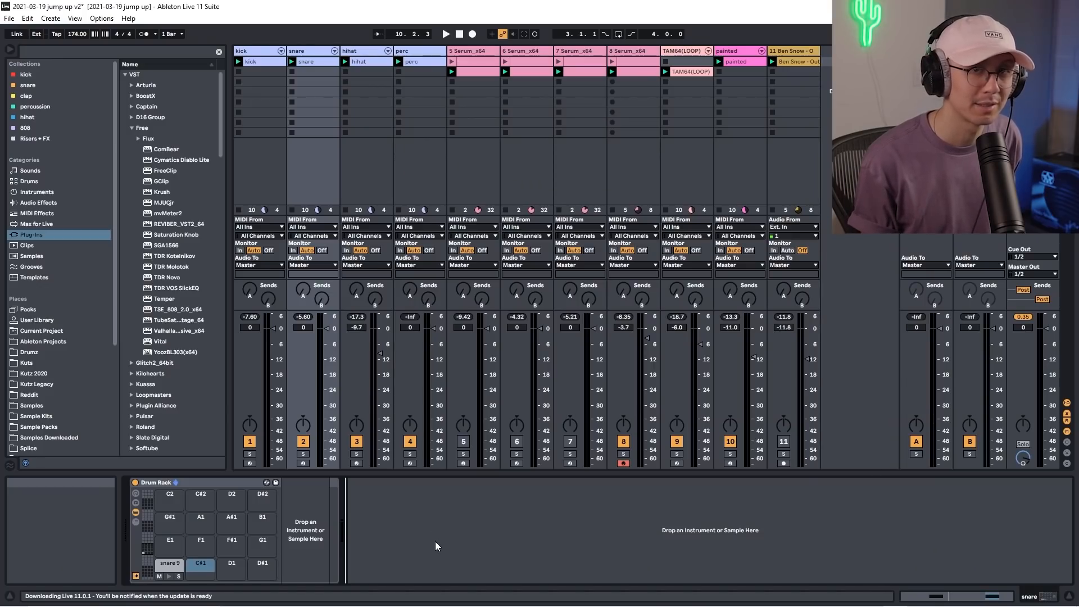
- Play the 174 BPM '2021-03-19 jump up v2' set to hear the new snare
left_click(444, 34)
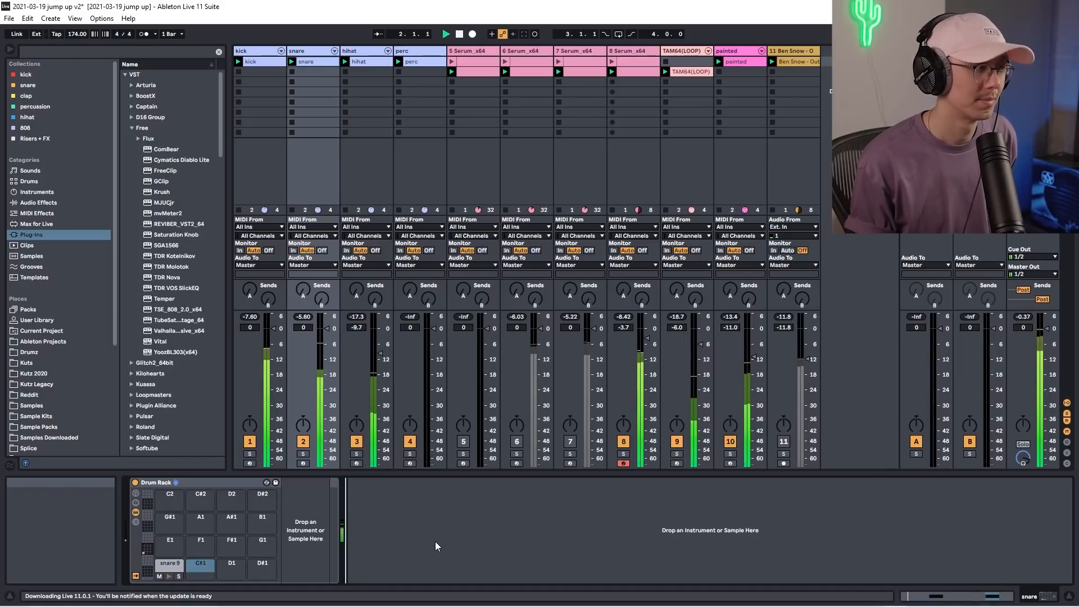